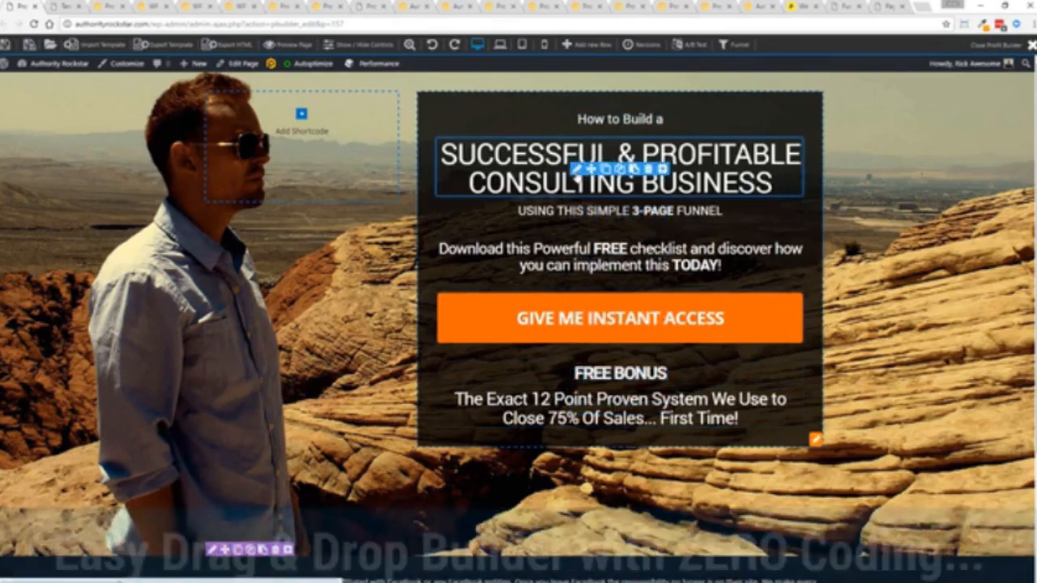
- Reword the headline to MARKETING AGENCY and the subheading to end with CLOSING SYSTEM
left_click(619, 166)
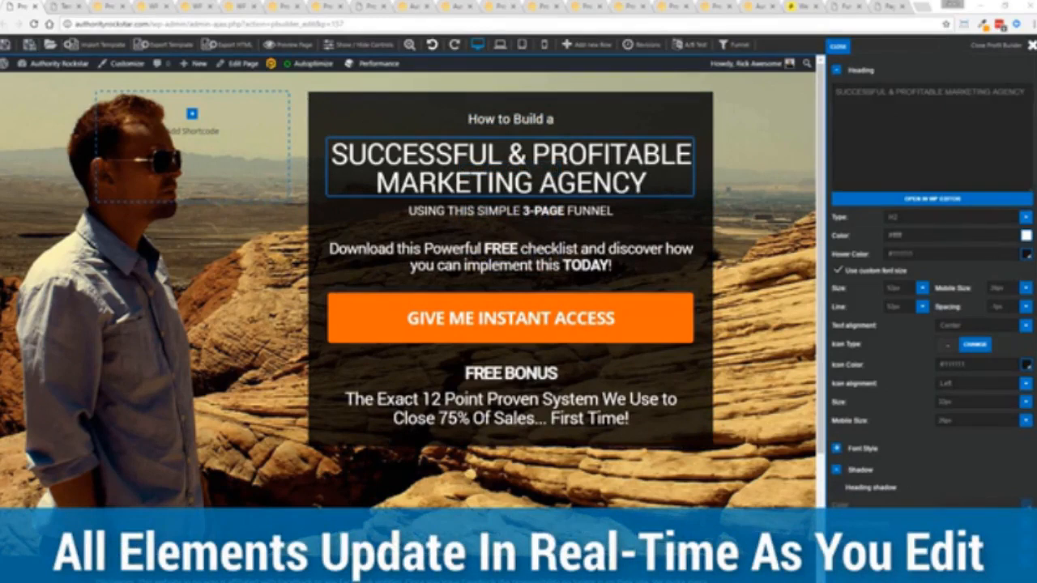
left_click(509, 211)
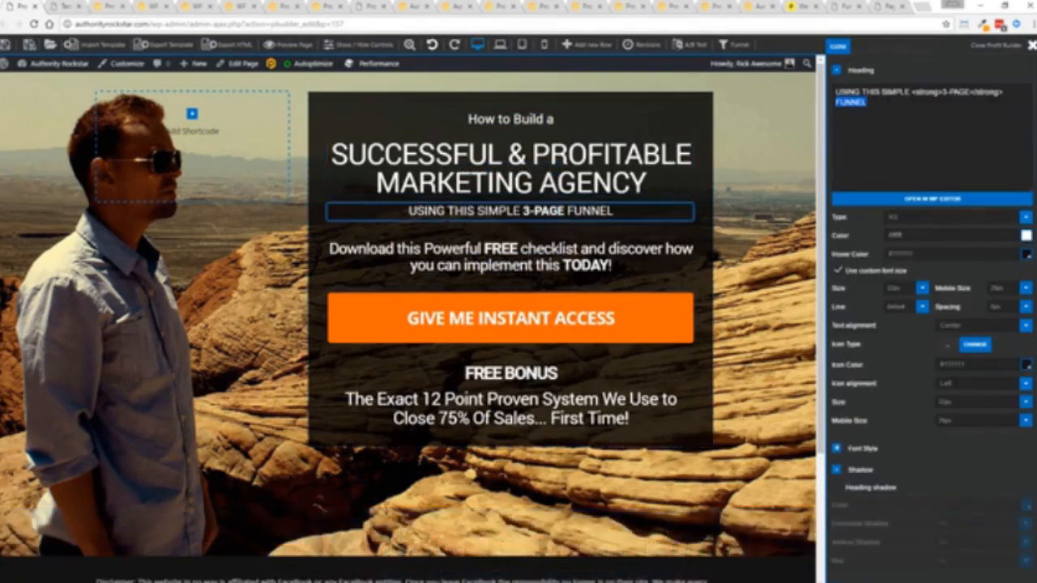
type("CLOSING SYSTEM")
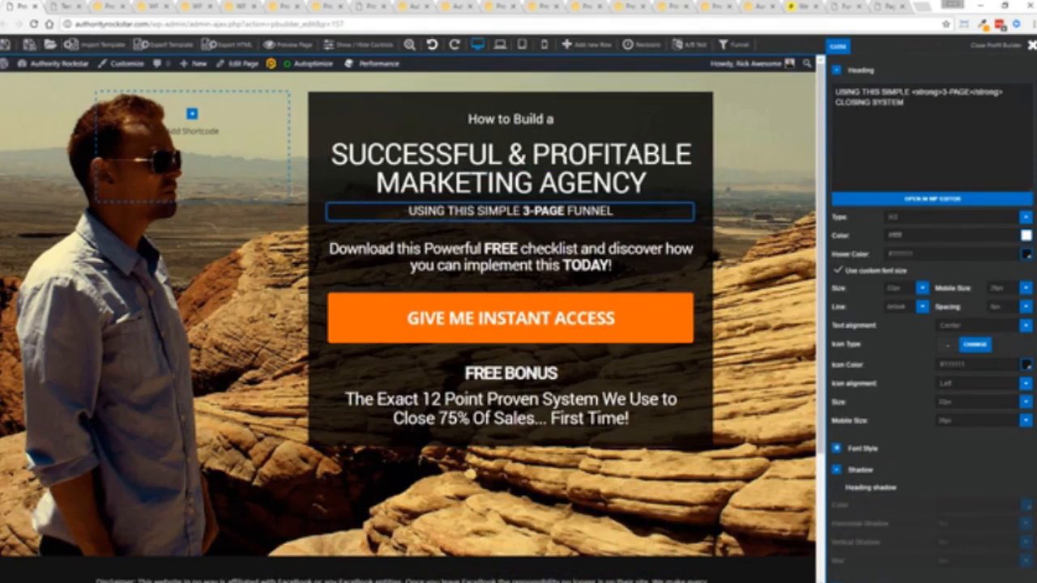
left_click(509, 211)
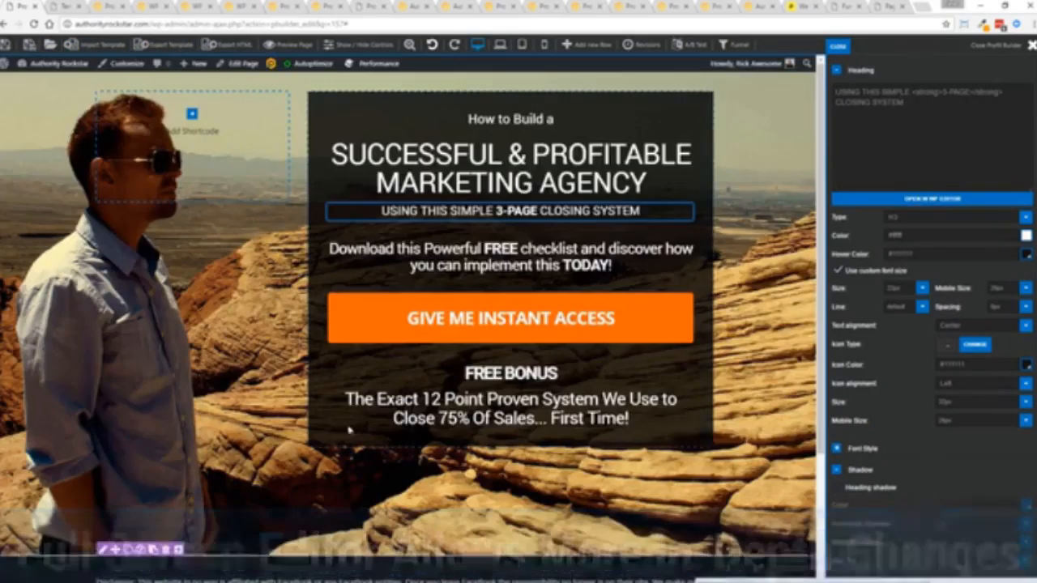
left_click(509, 372)
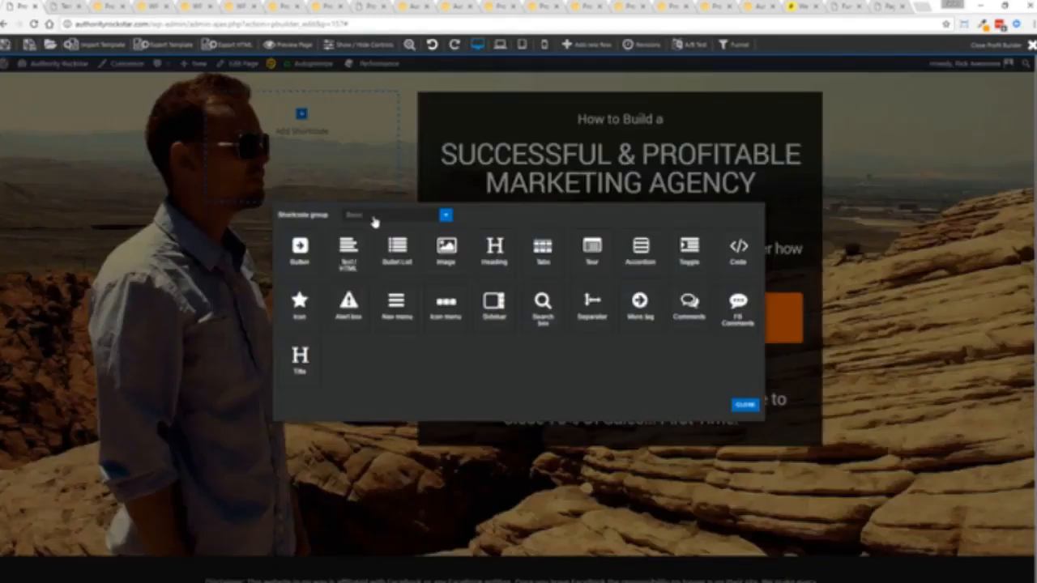
- Insert a Creative > Video element with the ProfitBuilder video URL, then delete it again
left_click(397, 214)
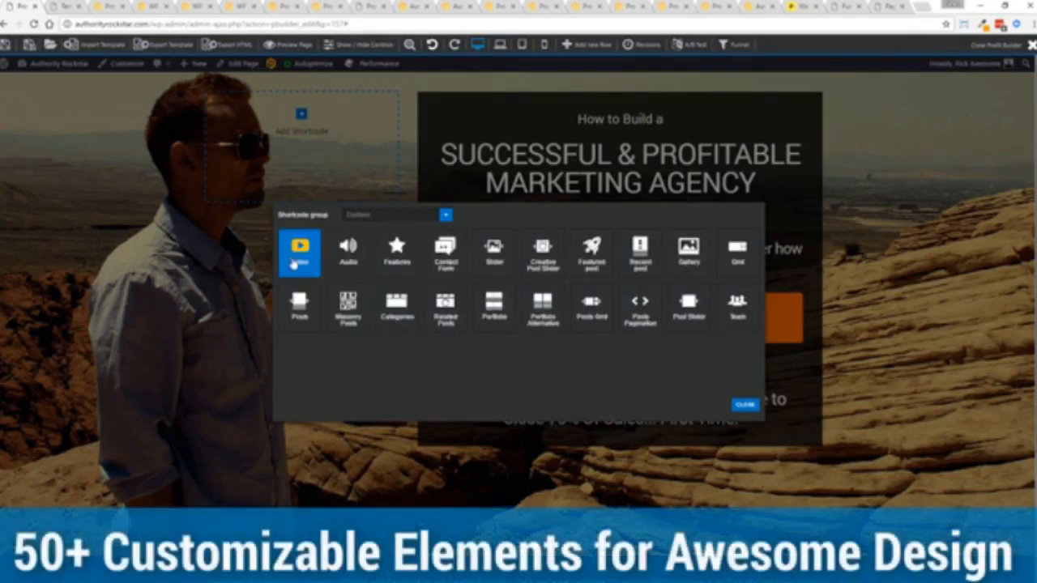
left_click(298, 246)
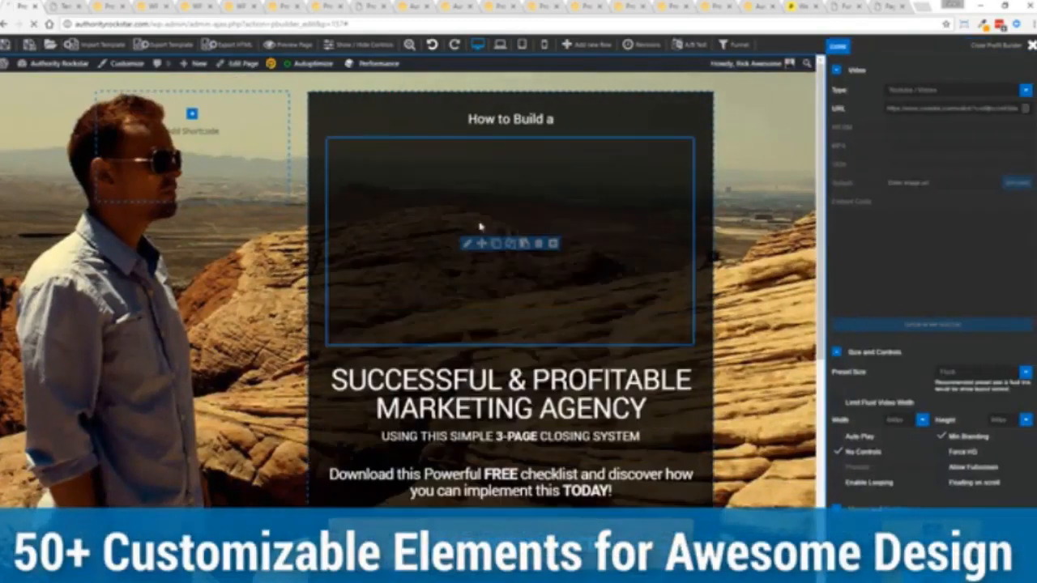
left_click(956, 90)
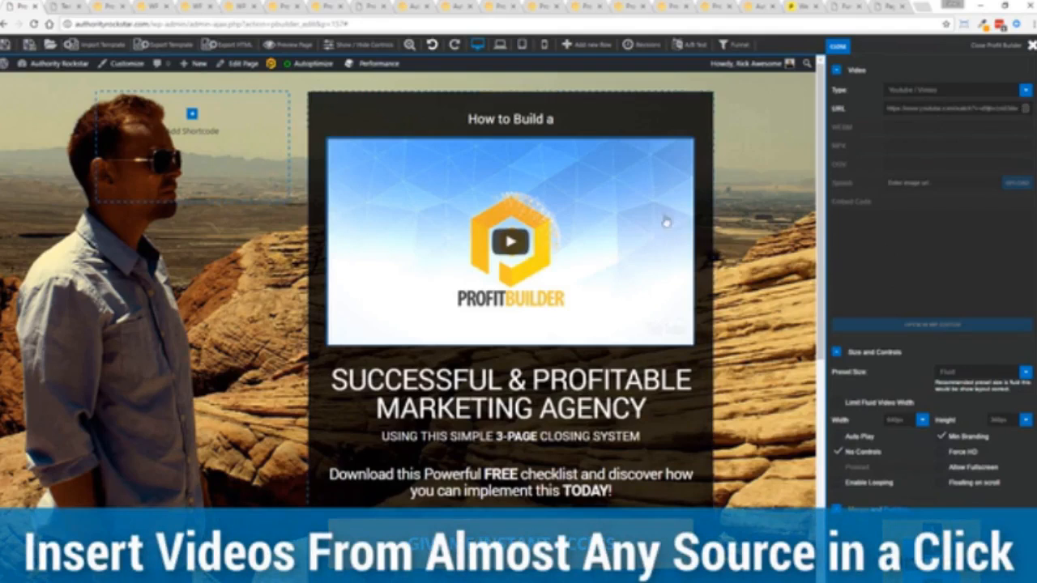
mouse_move(1019, 319)
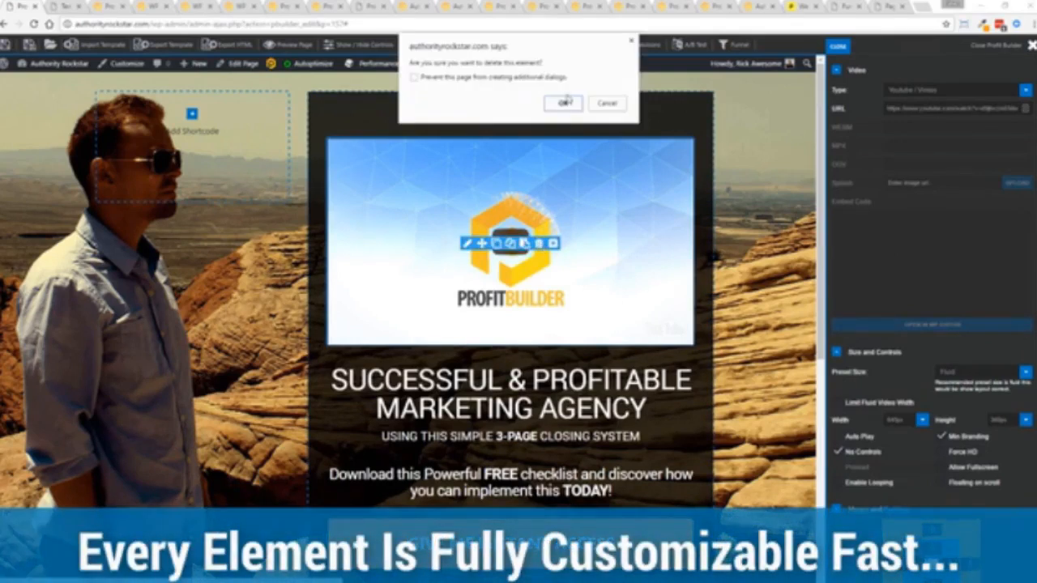
left_click(562, 103)
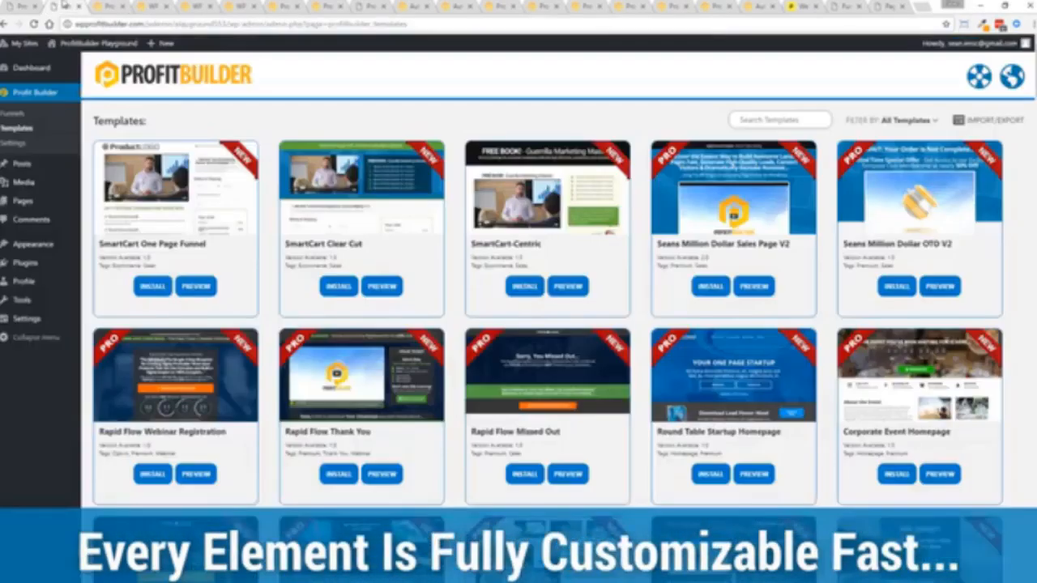
scroll("down", 3)
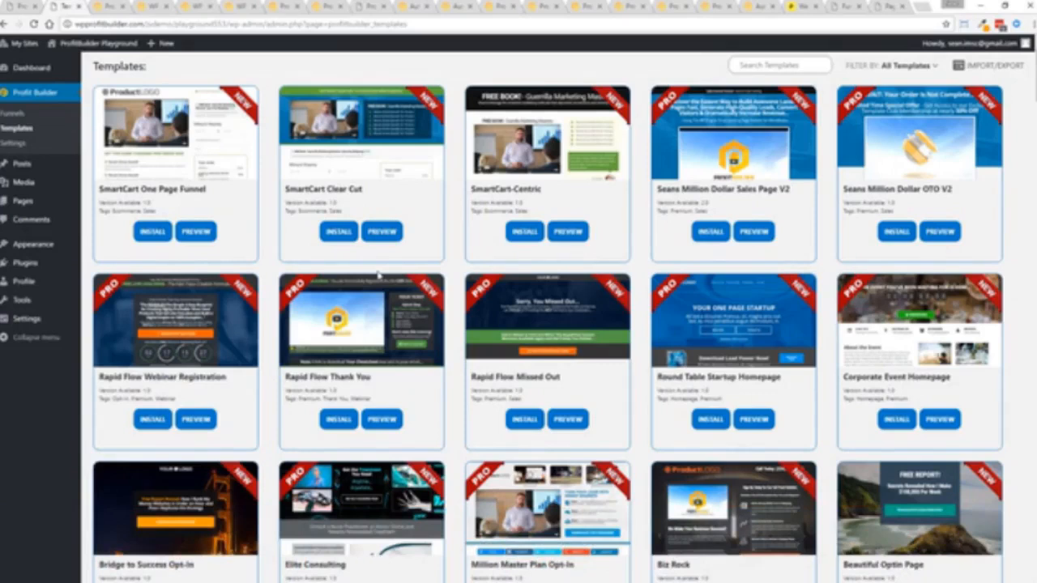
scroll("down", 3)
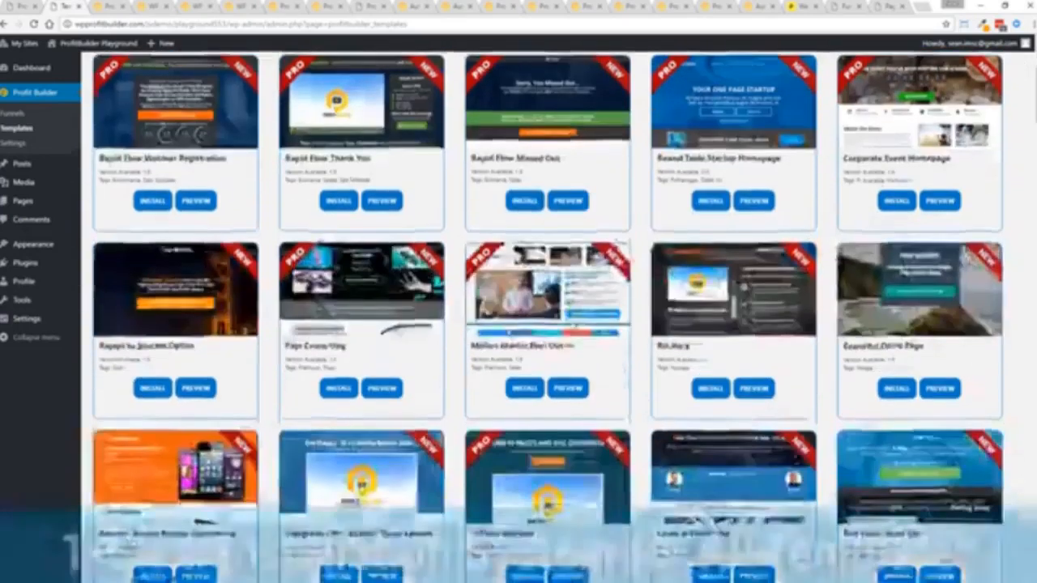
scroll("down", 3)
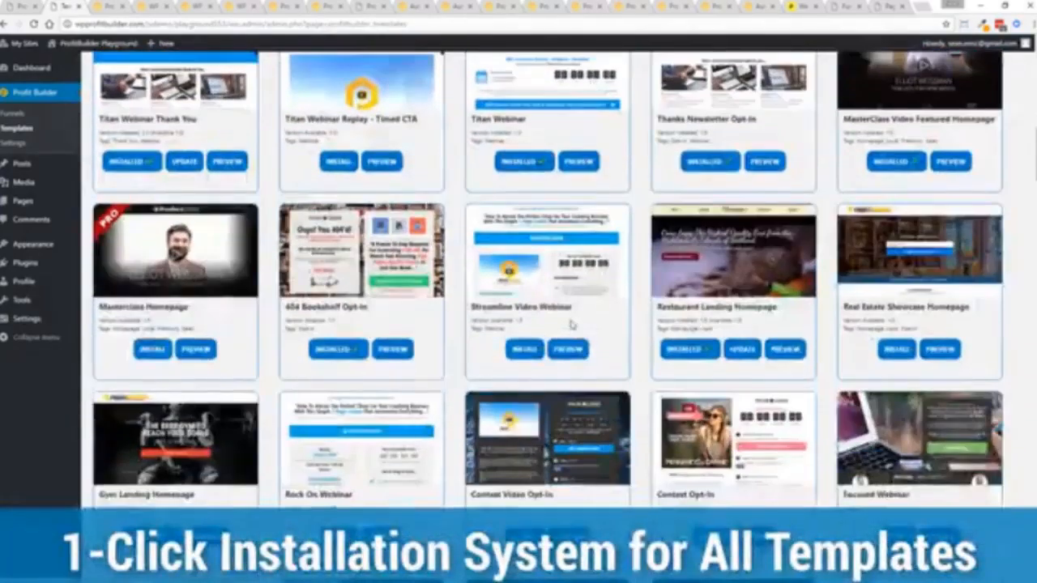
scroll("down", 3)
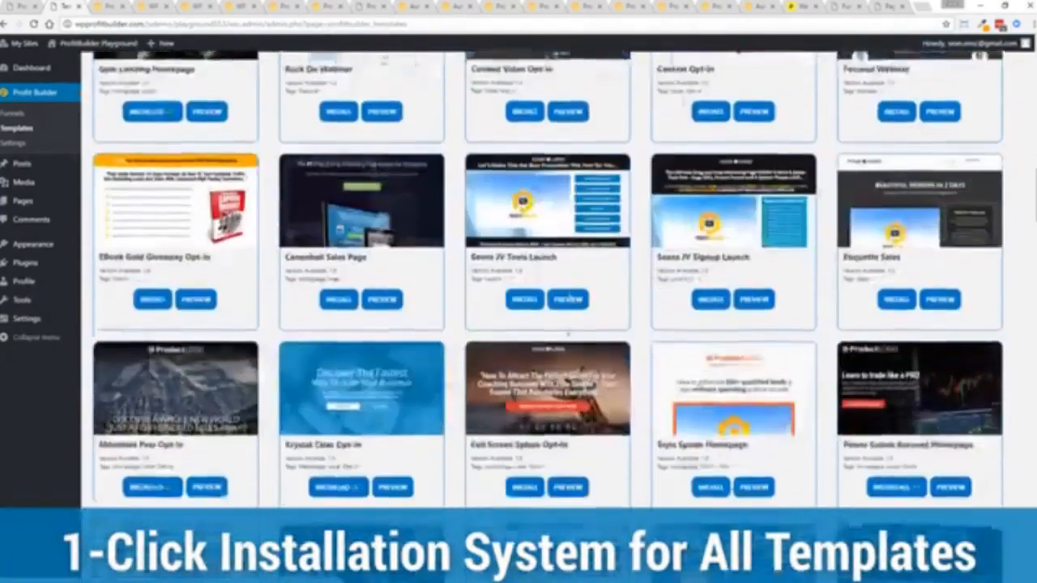
scroll("down", 3)
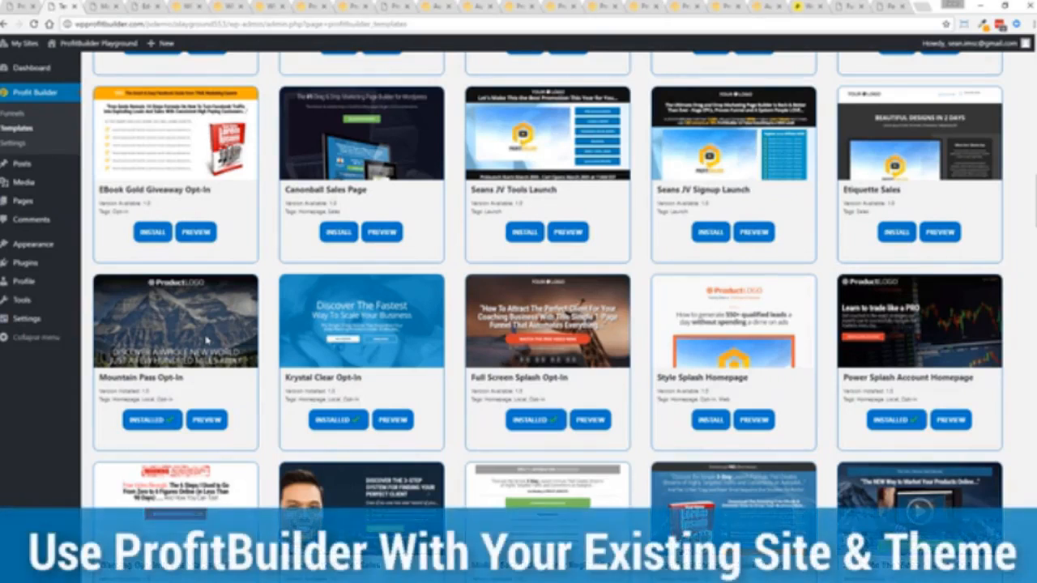
mouse_move(242, 308)
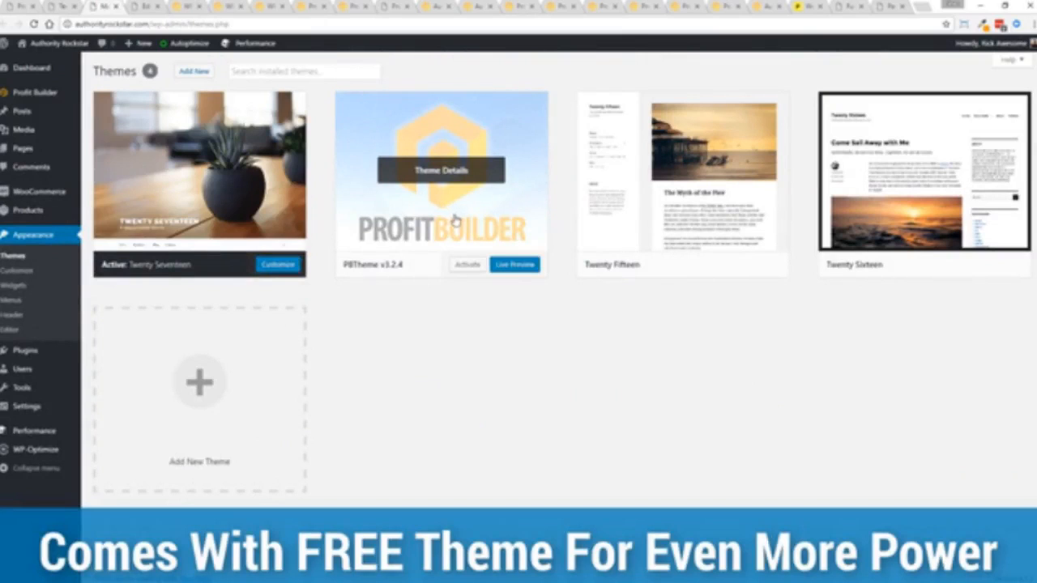
mouse_move(491, 385)
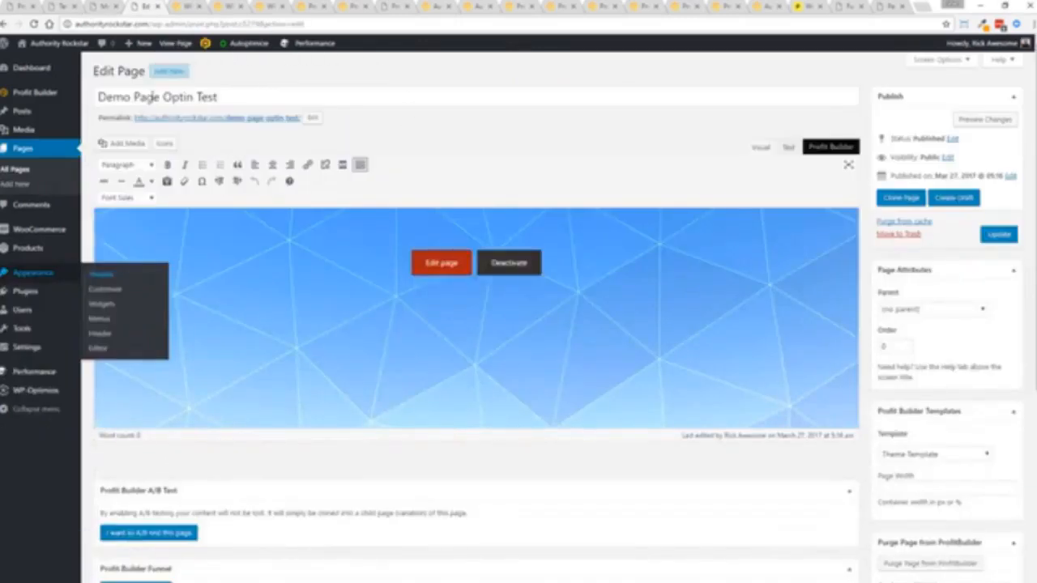
mouse_move(969, 451)
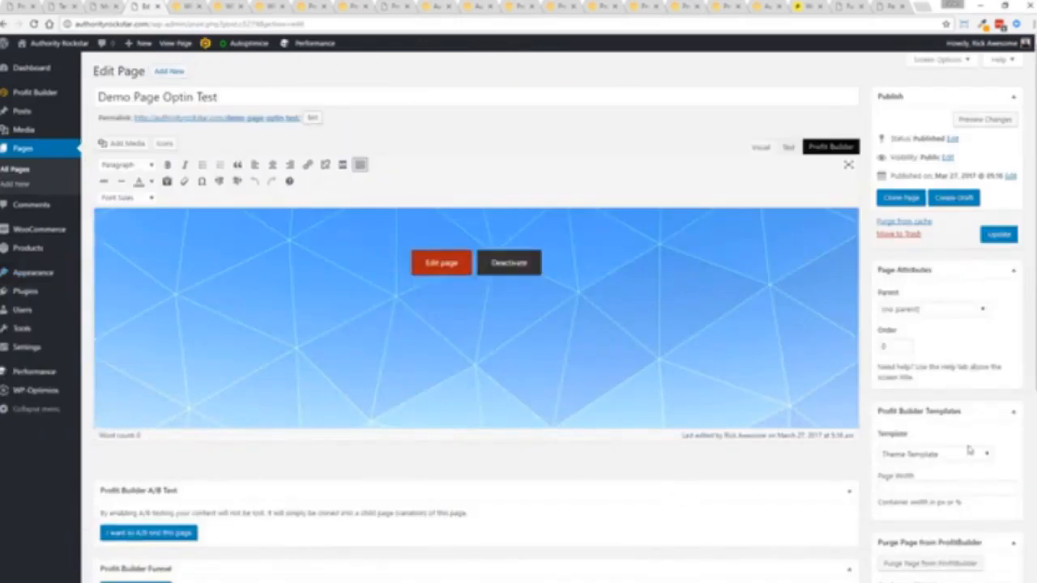
- Assign the ProfitBuilder Full Width Page template to Demo Page Optin Test and edit it in ProfitBuilder
scroll("down", 3)
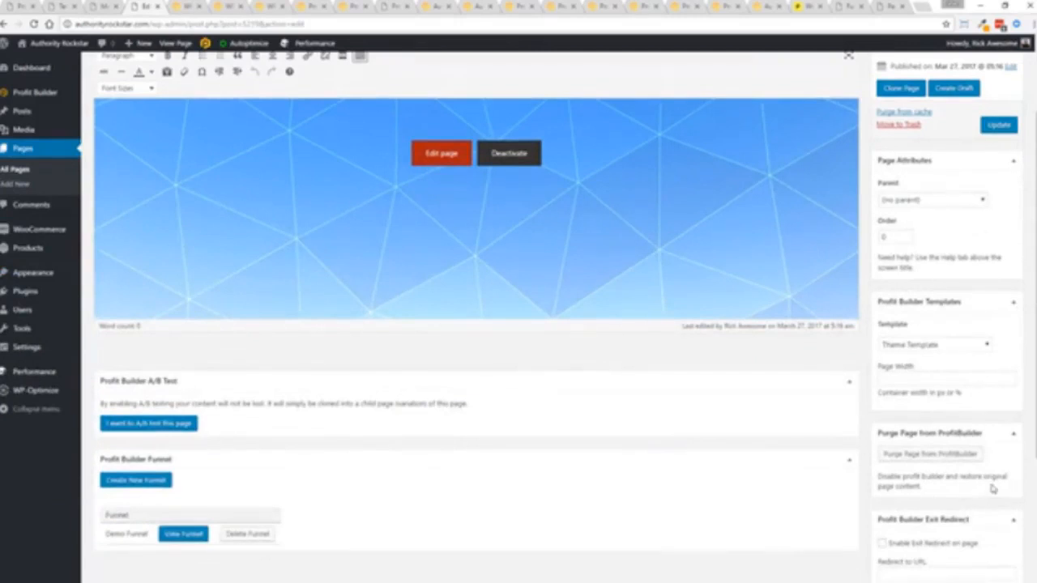
left_click(933, 344)
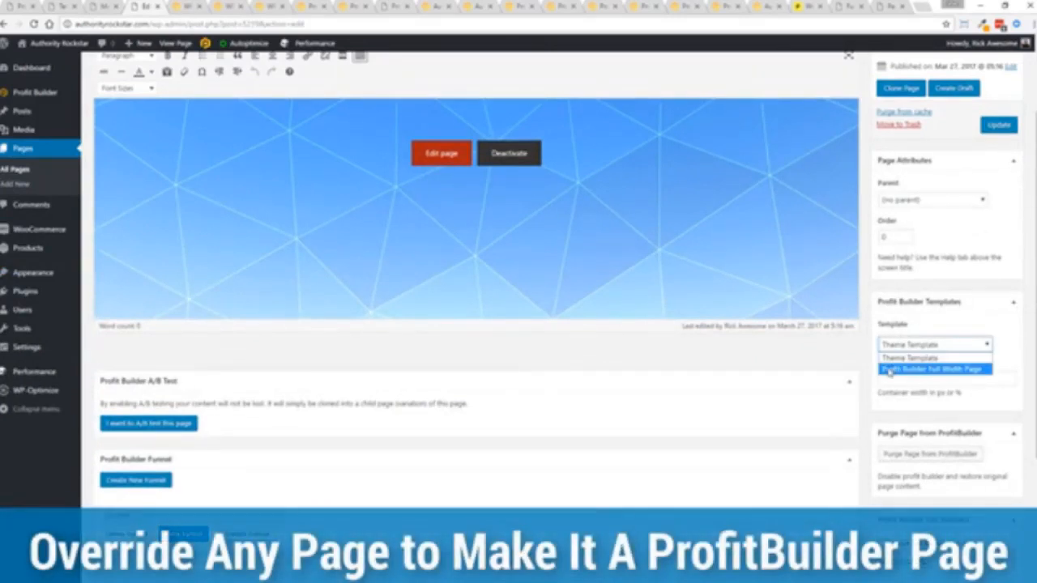
left_click(932, 369)
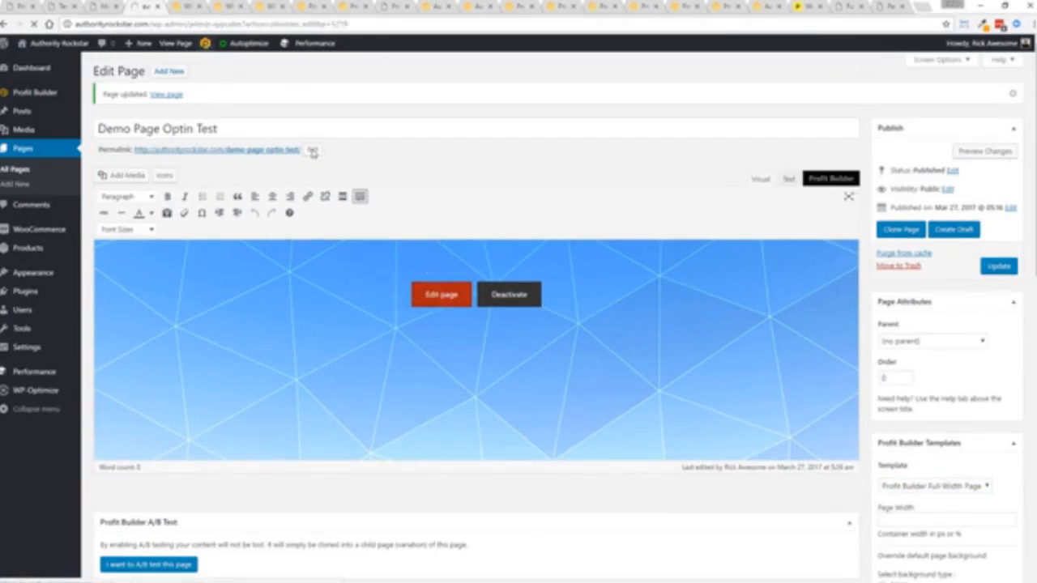
left_click(441, 295)
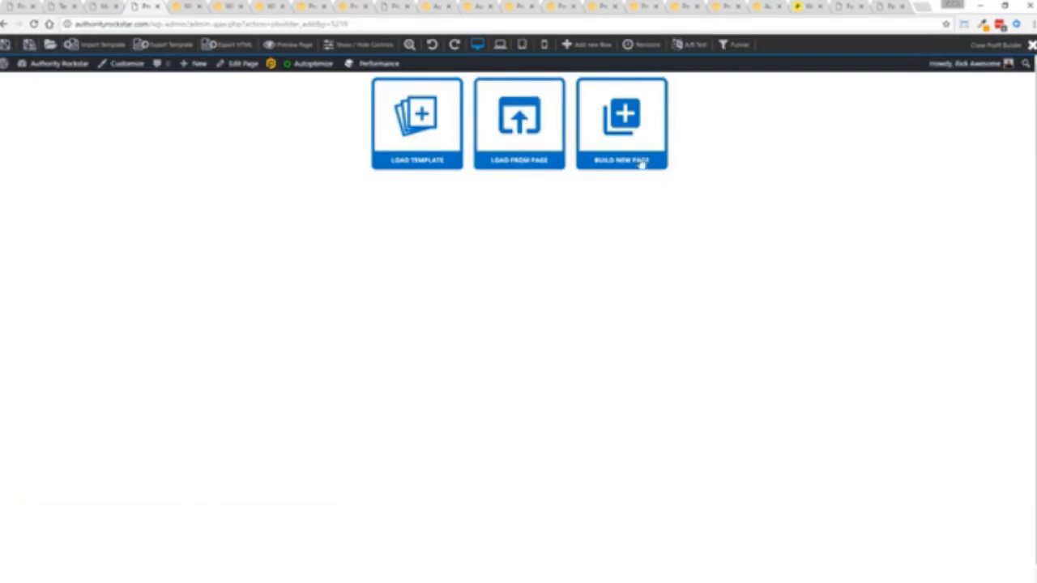
- Build a new page by importing the mountain opt-in template from the Load template dialog
left_click(622, 123)
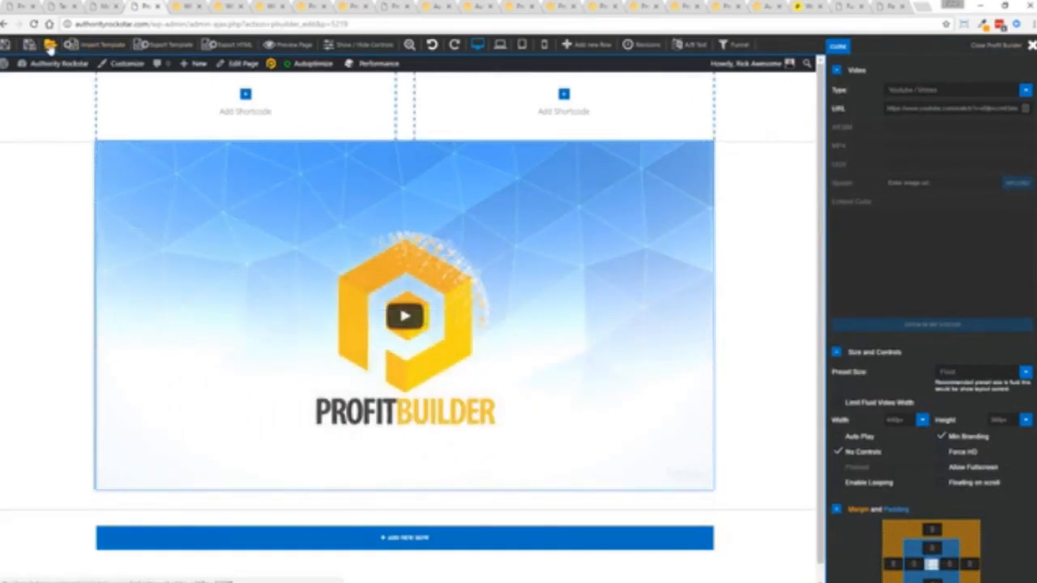
left_click(48, 46)
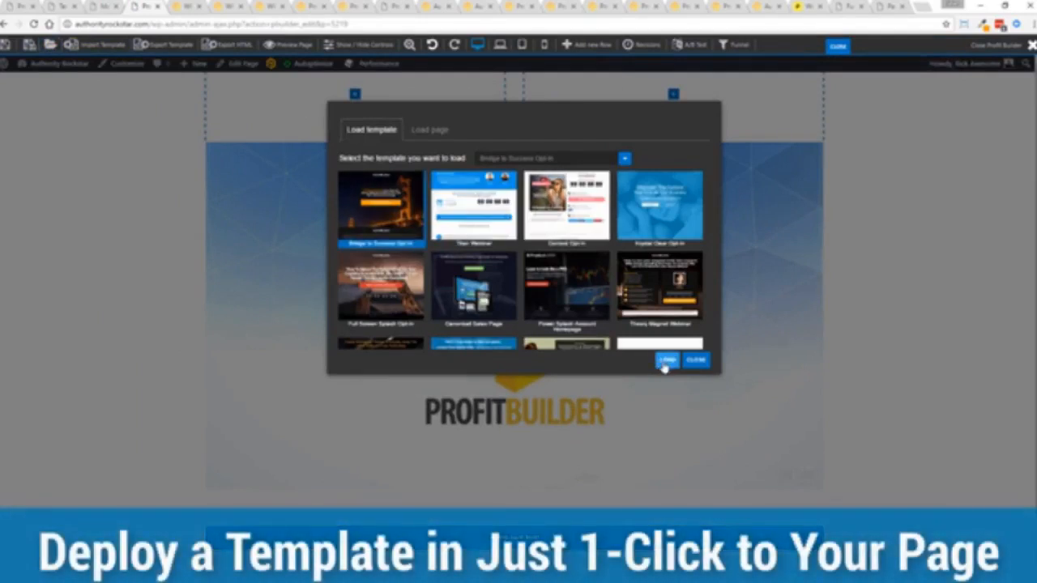
left_click(666, 360)
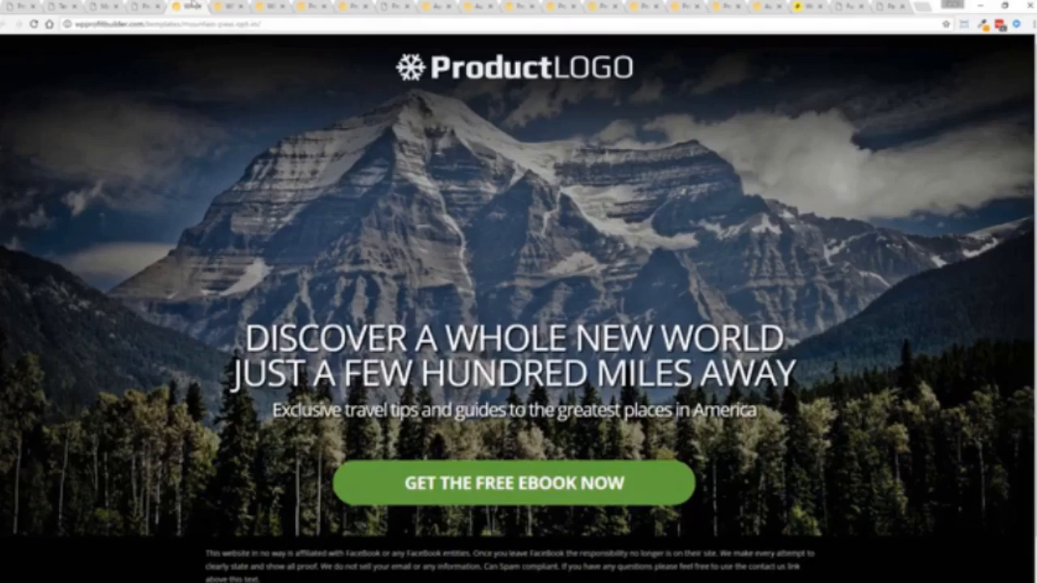
- Show the Free Master Class landing page with its RESERVE MY SEAT offer live
left_click(512, 483)
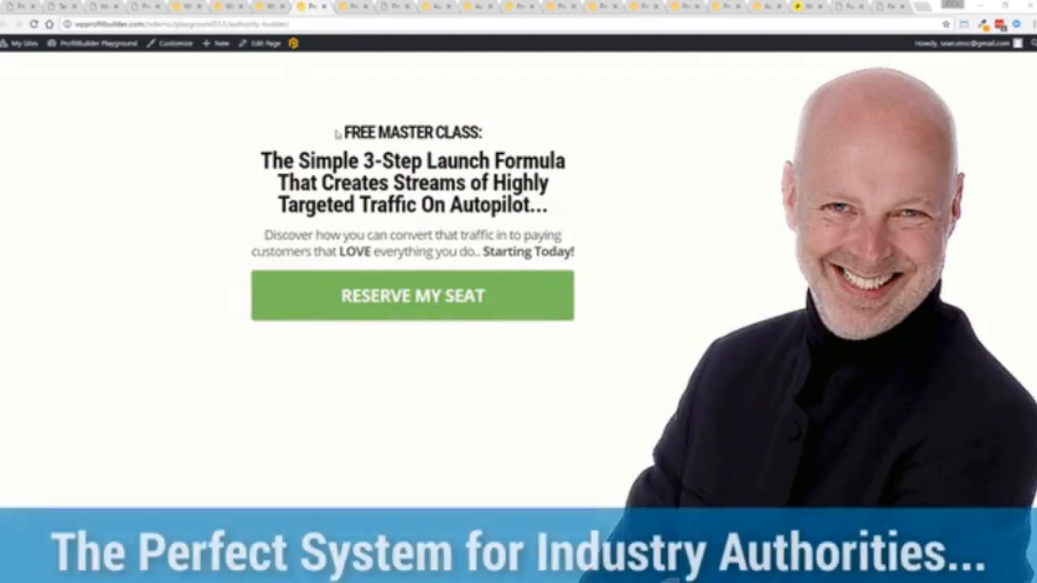
mouse_move(711, 169)
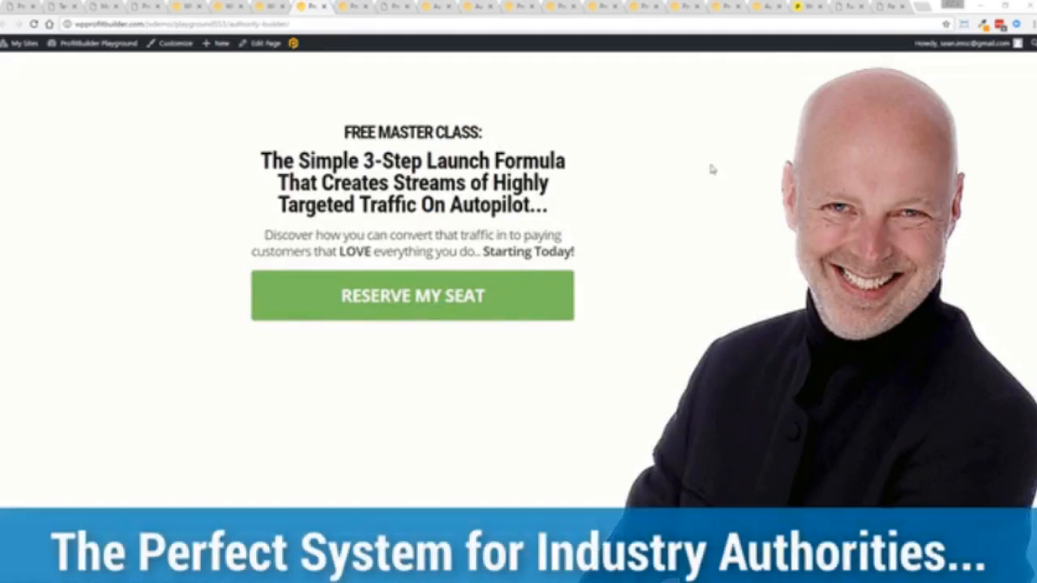
mouse_move(214, 194)
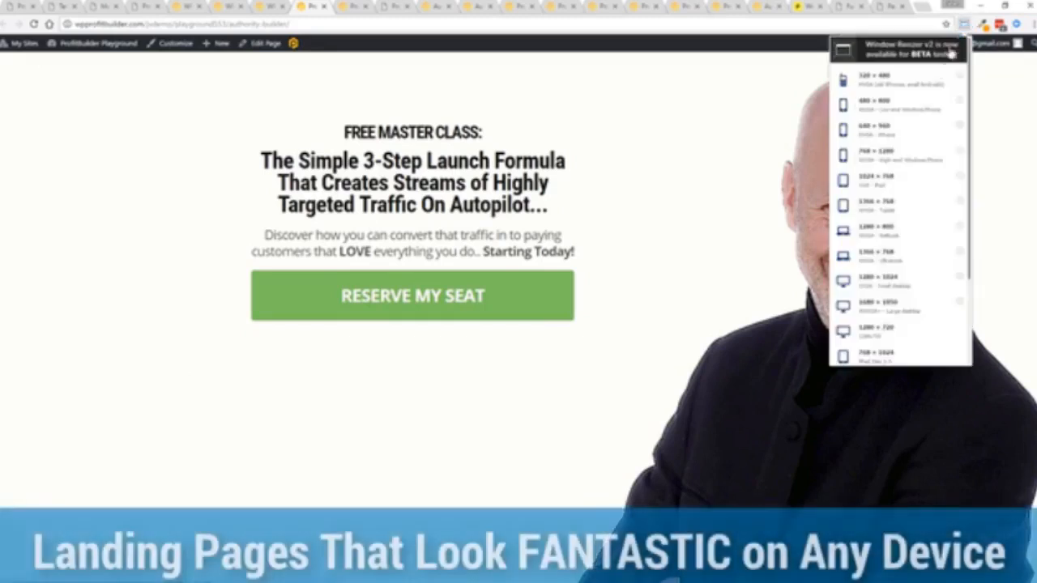
scroll("down", 3)
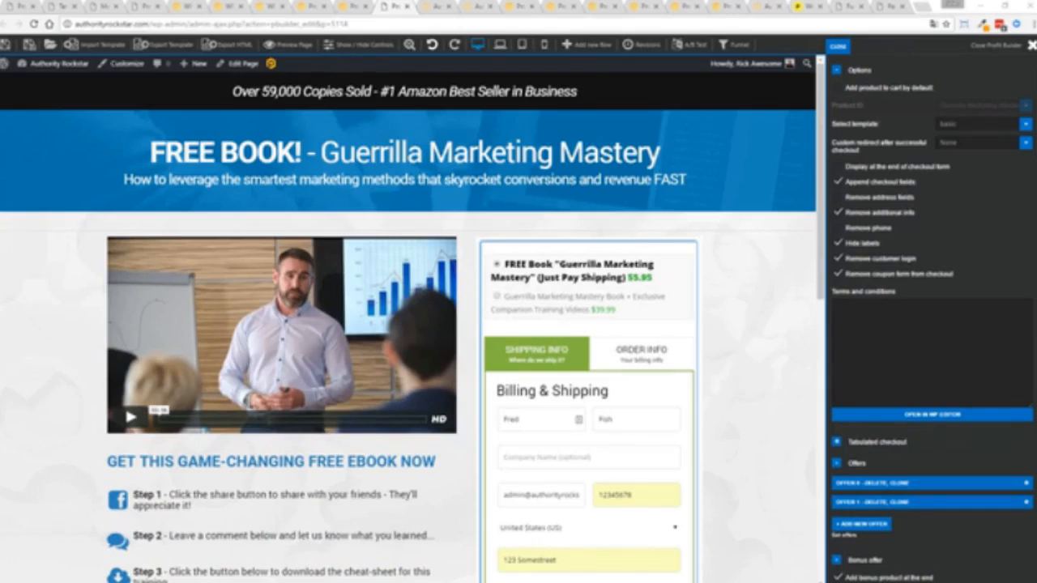
mouse_move(128, 316)
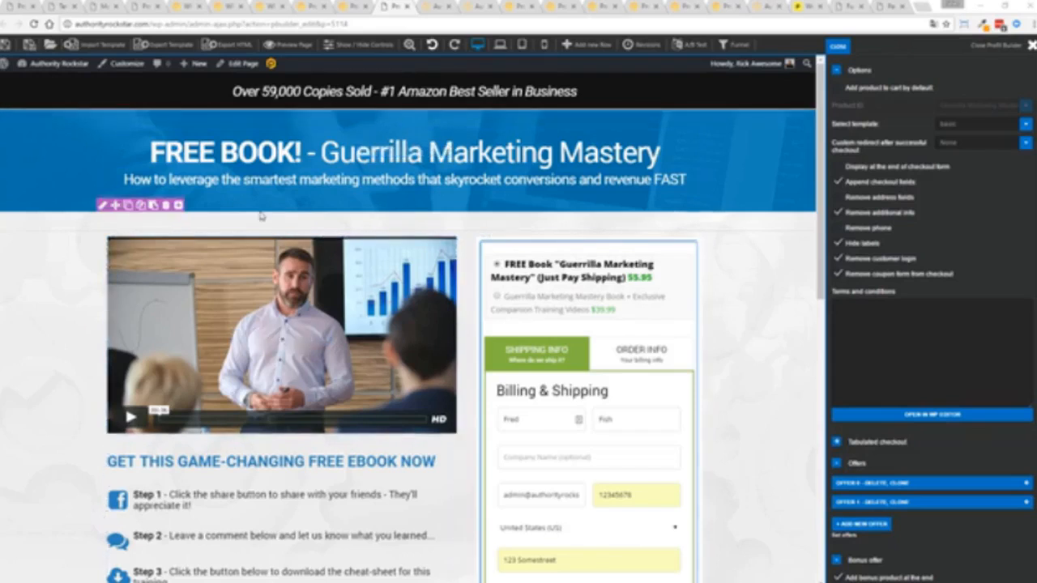
mouse_move(526, 269)
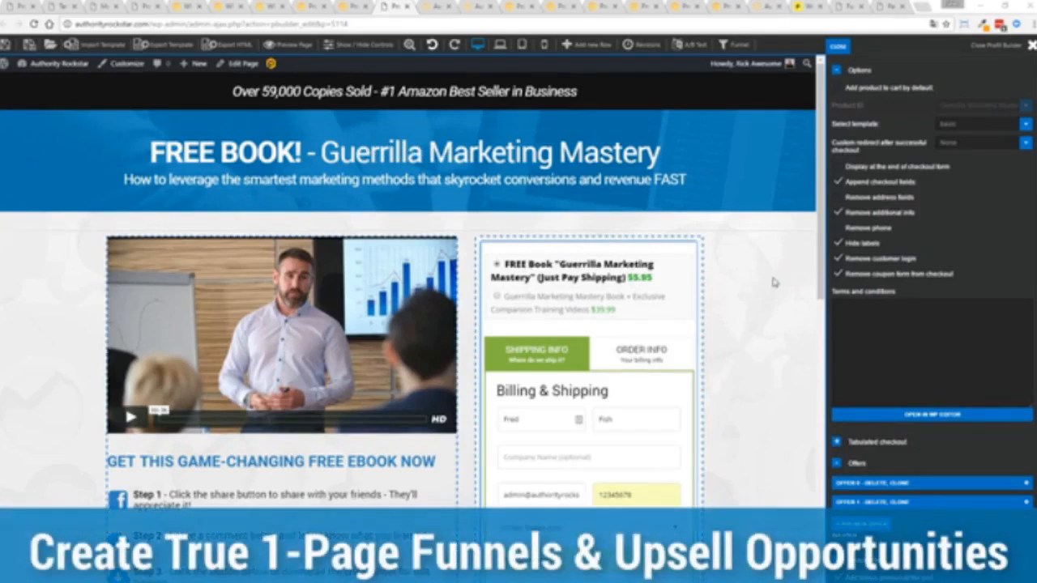
mouse_move(640, 298)
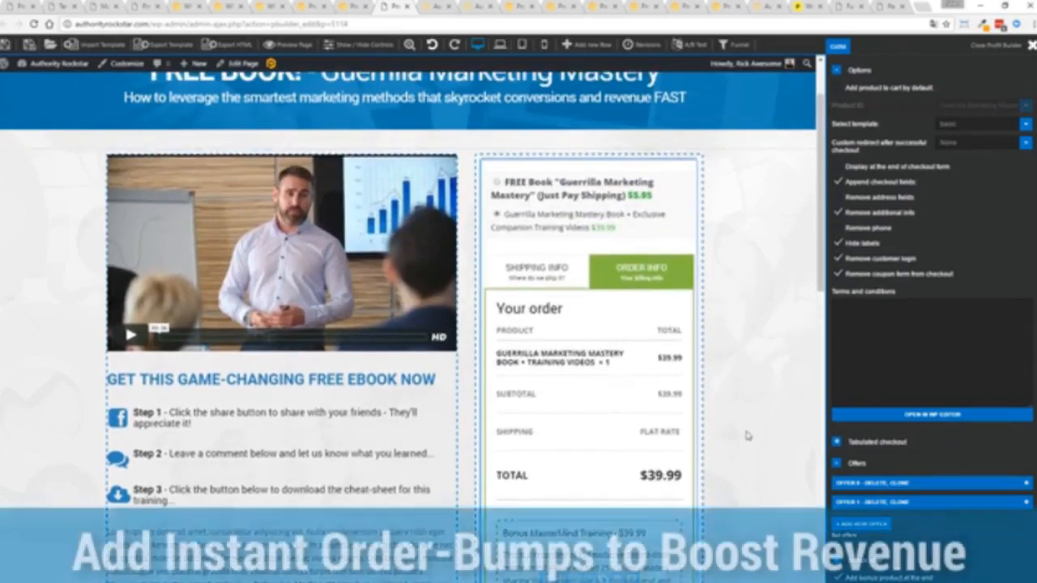
- Scroll the SmartCart checkout past the $39.99 book order info, bump offer and Place Order button
scroll("down", 3)
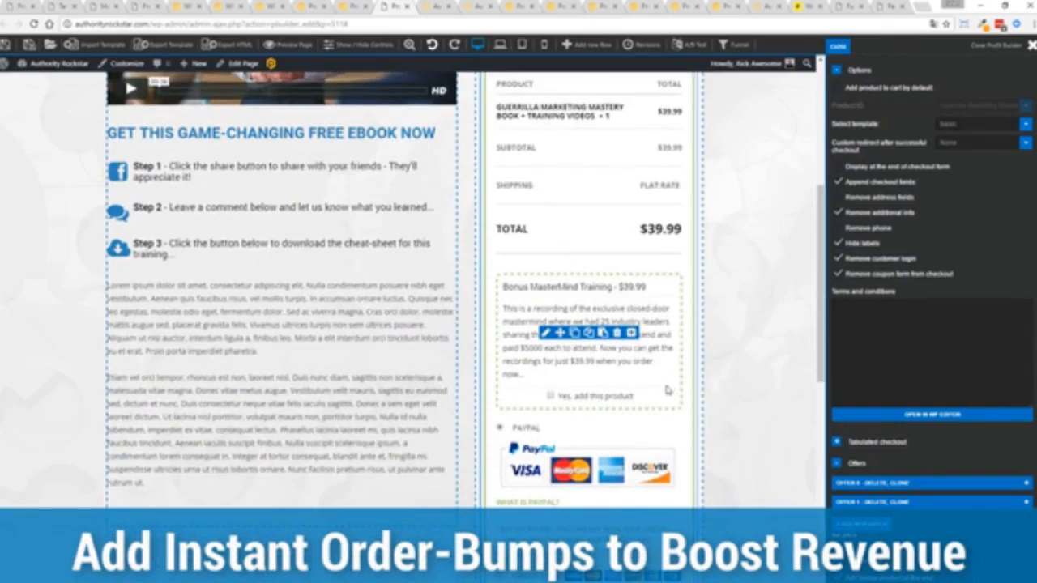
scroll("down", 3)
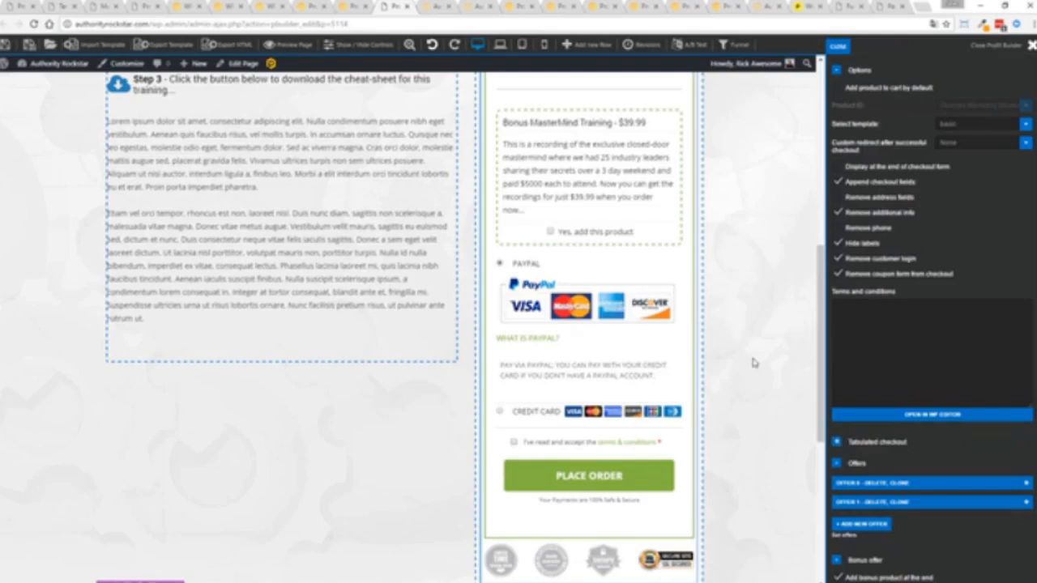
mouse_move(726, 340)
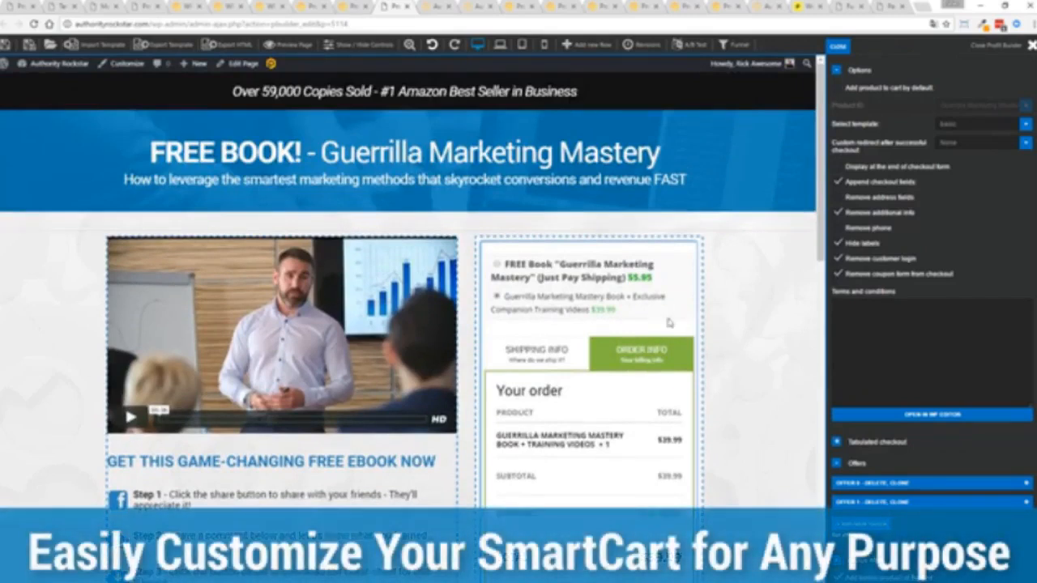
- Add the Masterclass Videos bump offer from the Shipping Info step, raising the total to $79.98
left_click(536, 354)
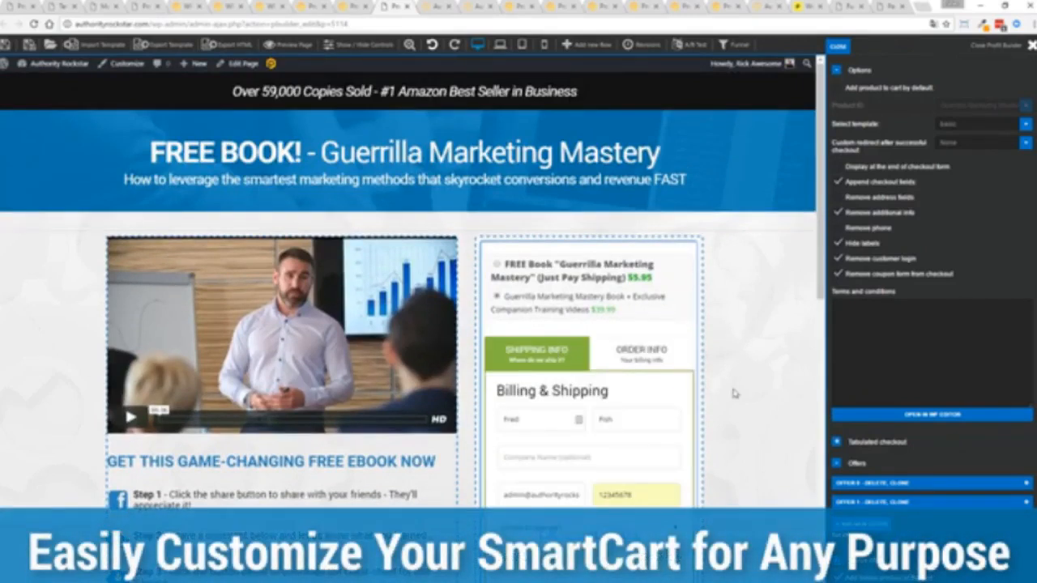
scroll("down", 3)
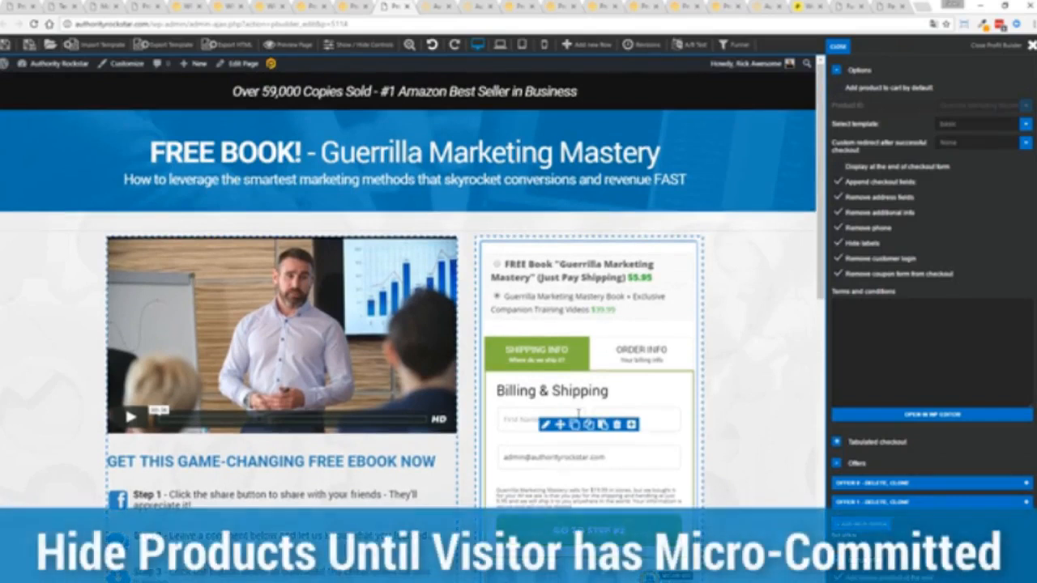
mouse_move(656, 387)
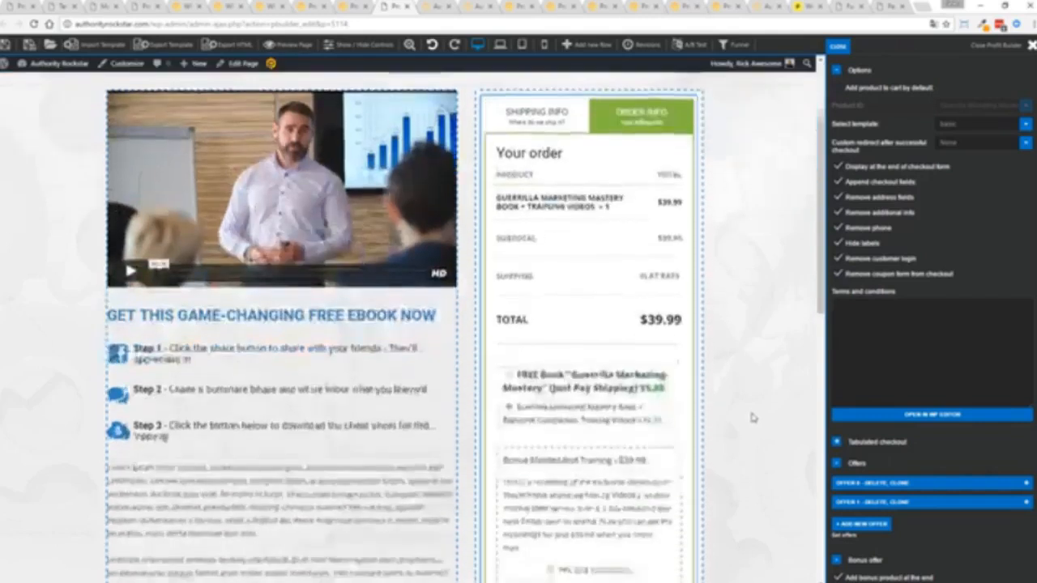
scroll("down", 3)
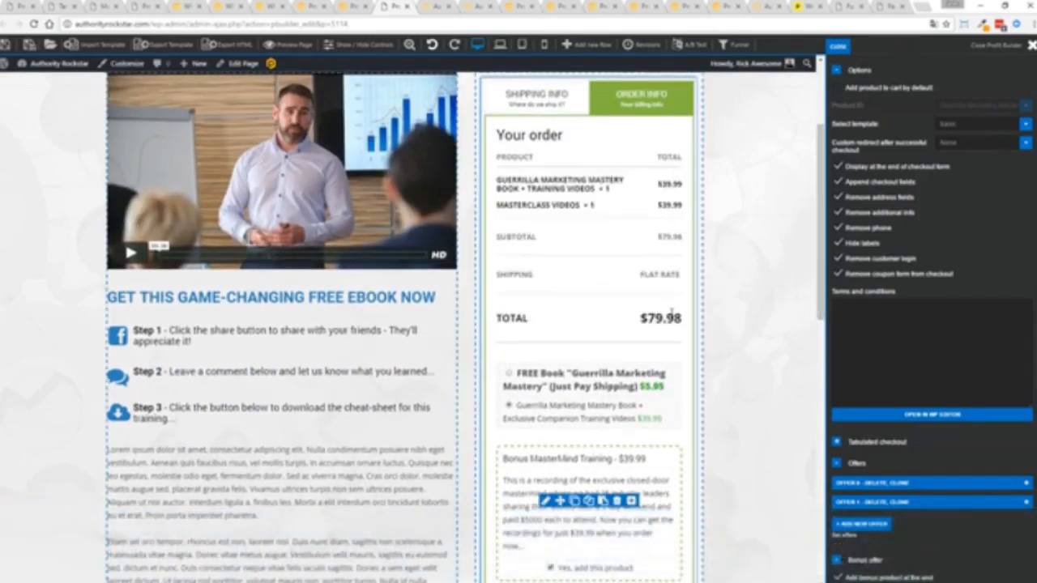
scroll("down", 3)
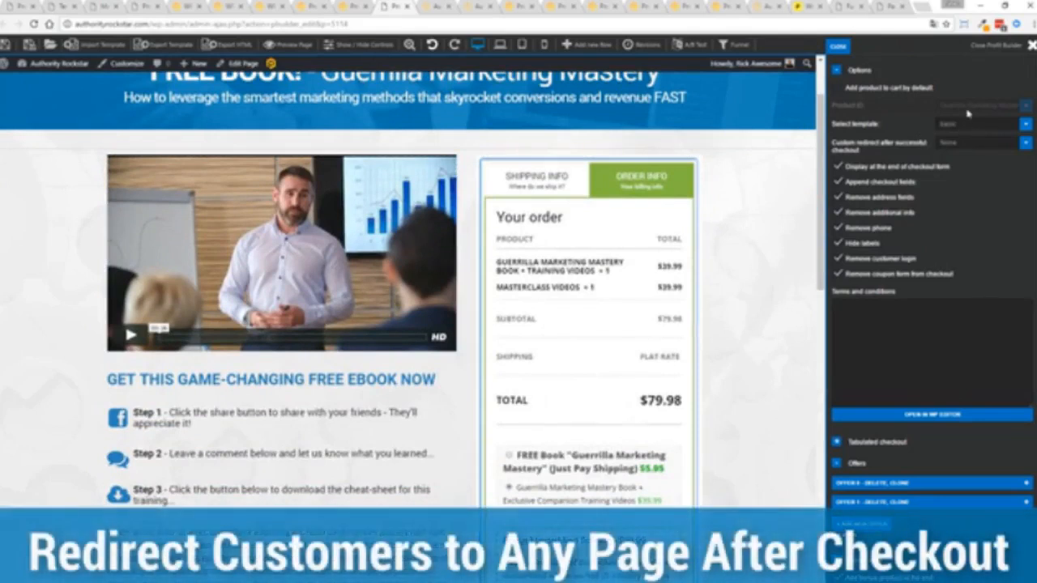
mouse_move(971, 142)
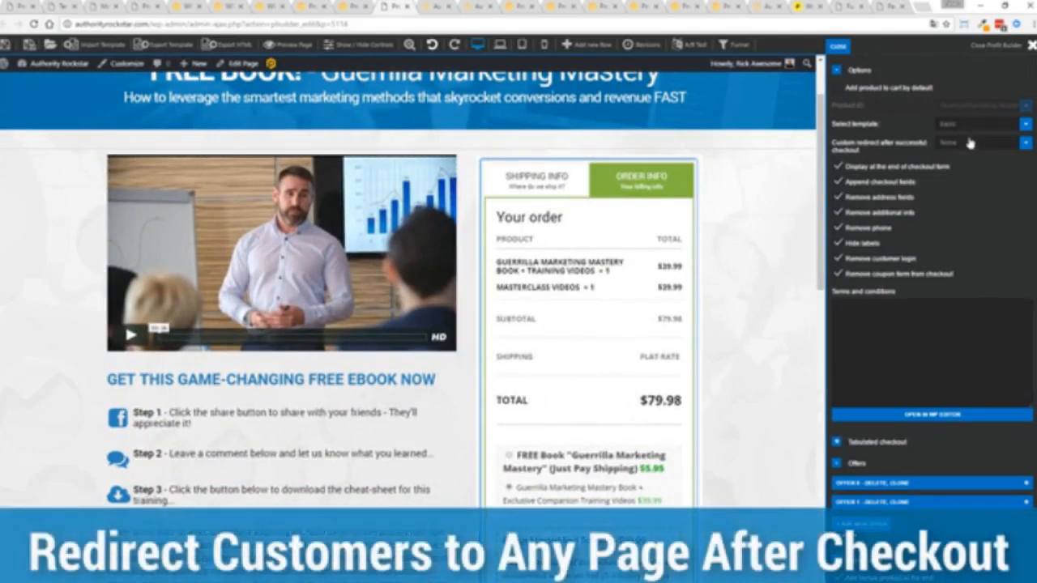
left_click(981, 143)
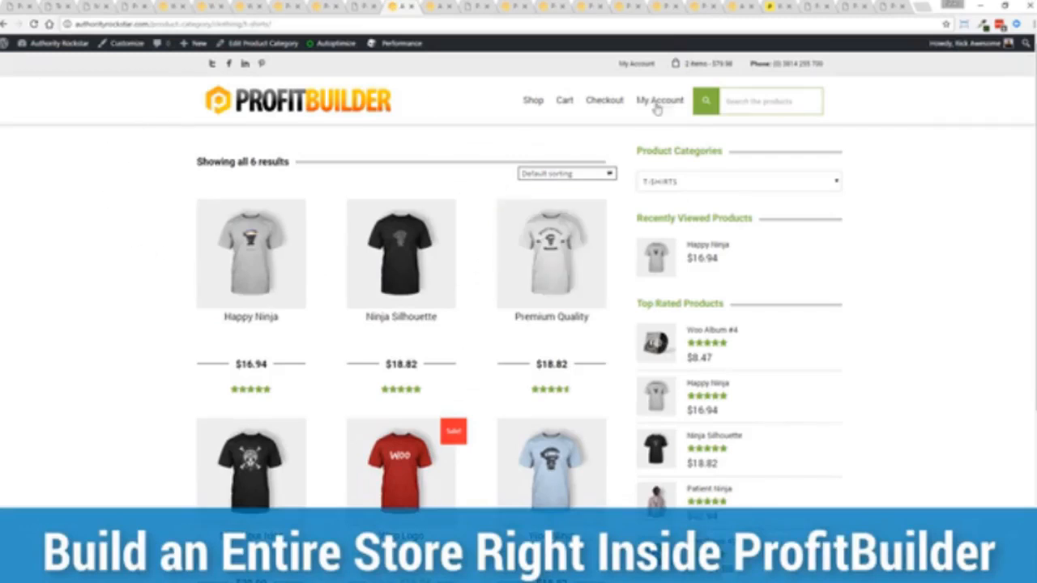
mouse_move(894, 221)
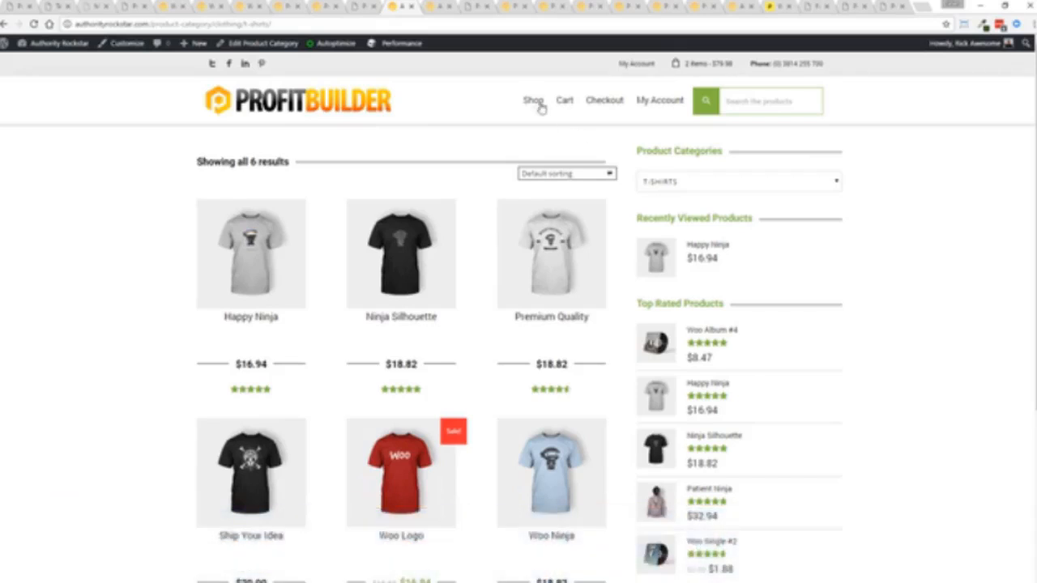
mouse_move(457, 21)
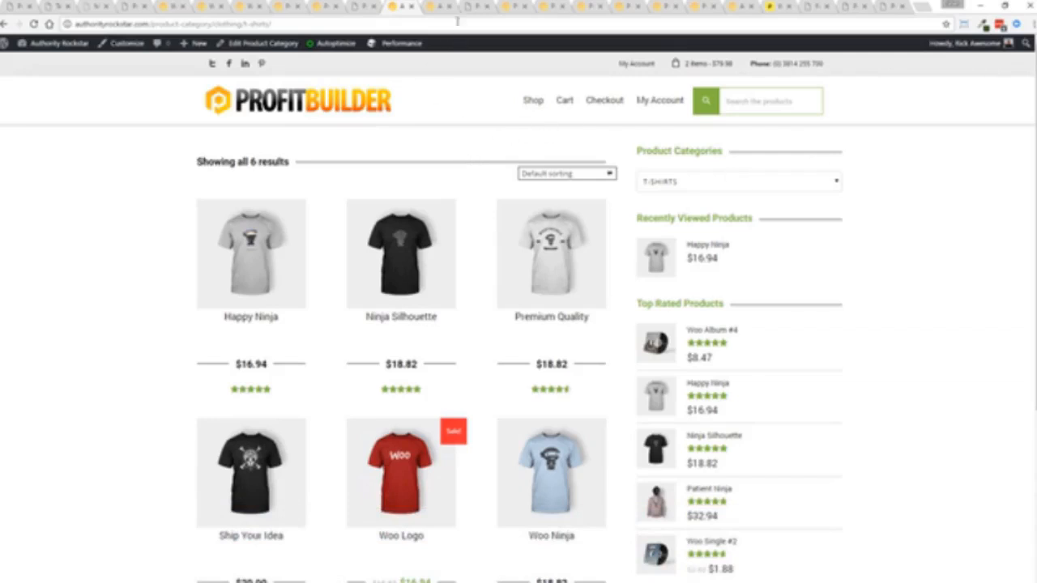
- View the Happy Ninja T-shirt product page priced at $16.94
left_click(250, 253)
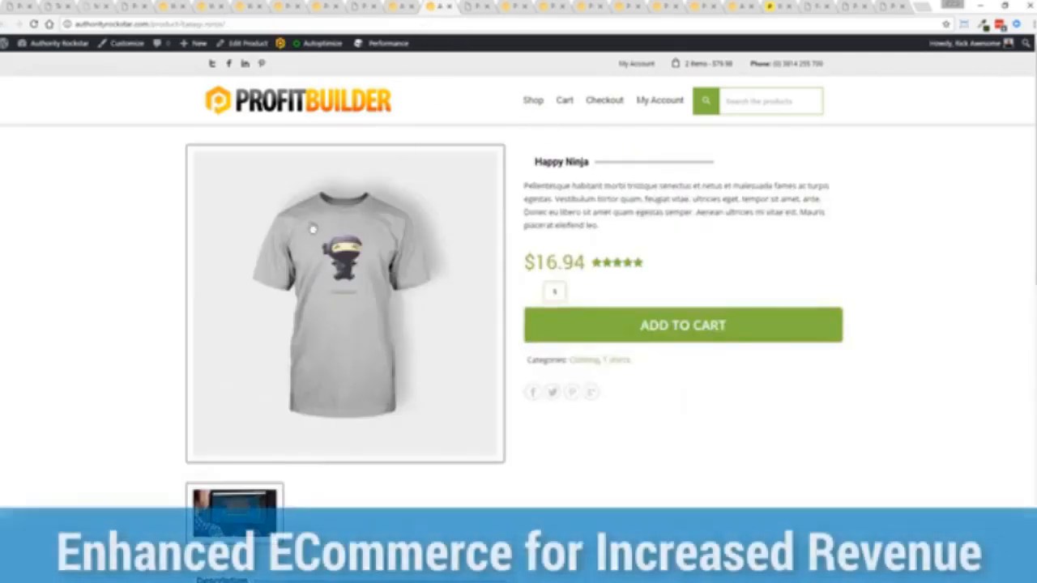
scroll("down", 3)
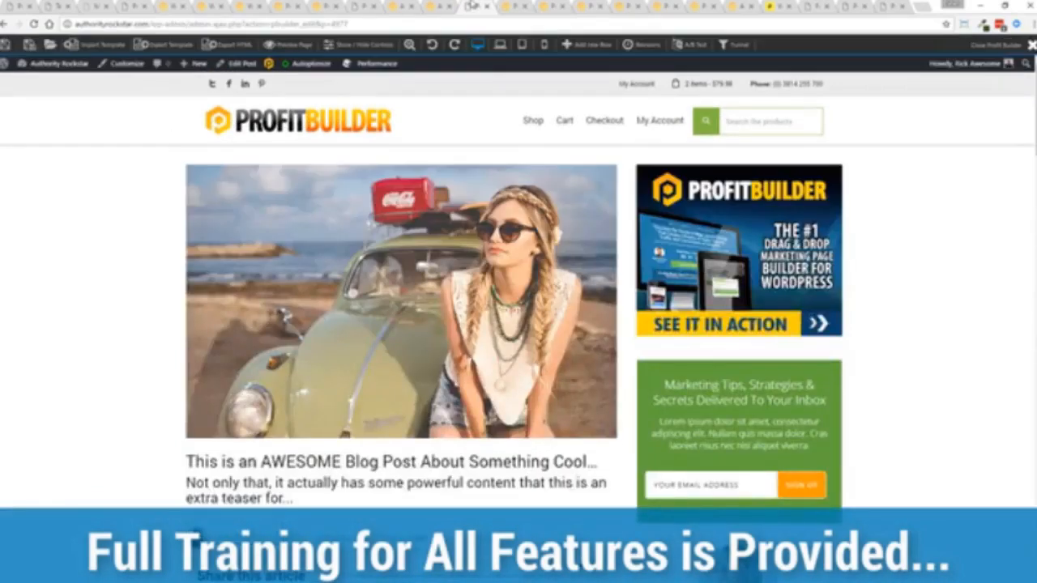
mouse_move(119, 234)
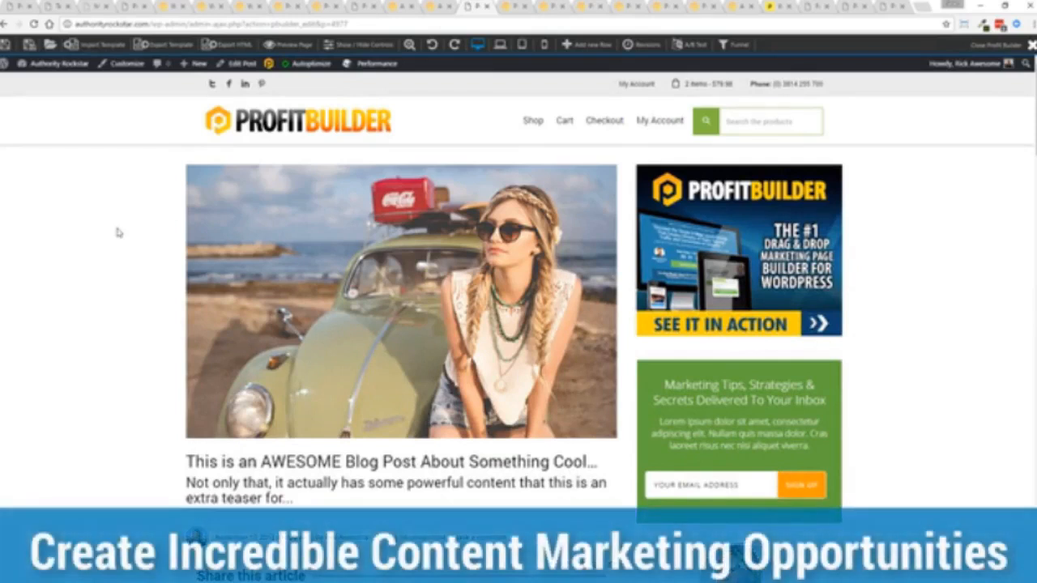
- Review the AWESOME blog post's article text block and its name-and-email opt-in form
scroll("down", 3)
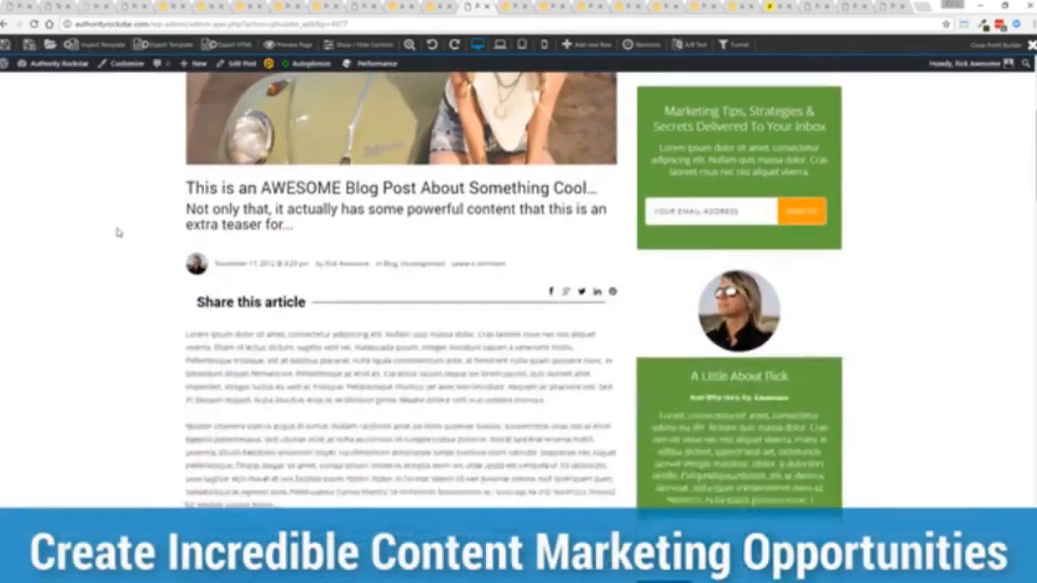
scroll("down", 3)
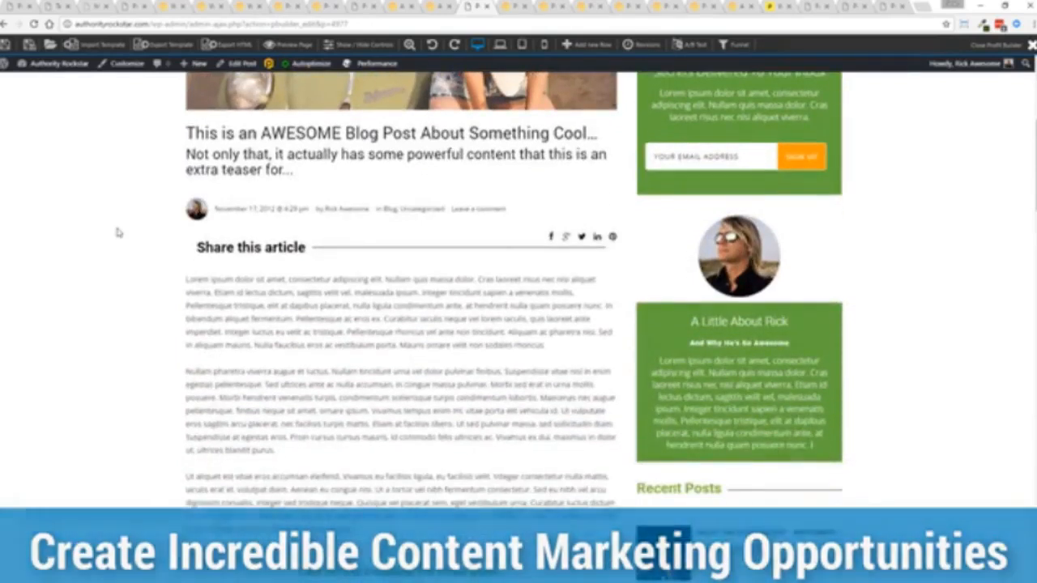
scroll("down", 3)
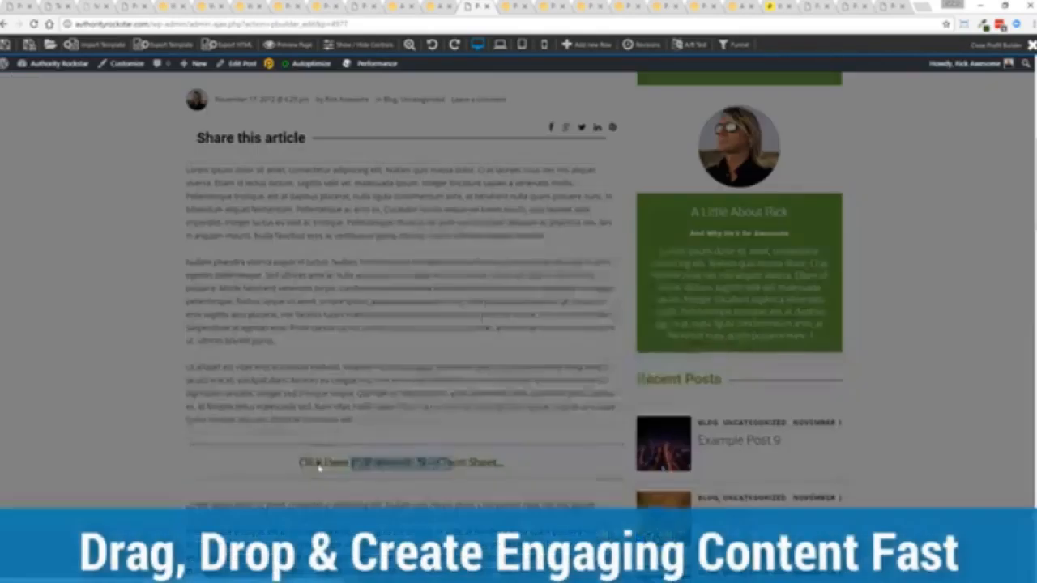
left_click(401, 464)
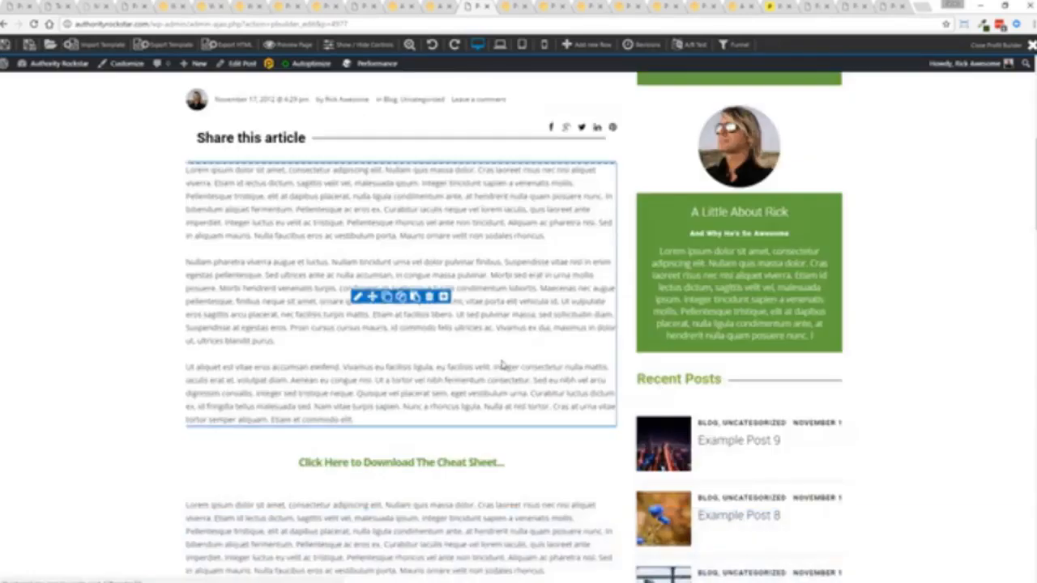
scroll("down", 3)
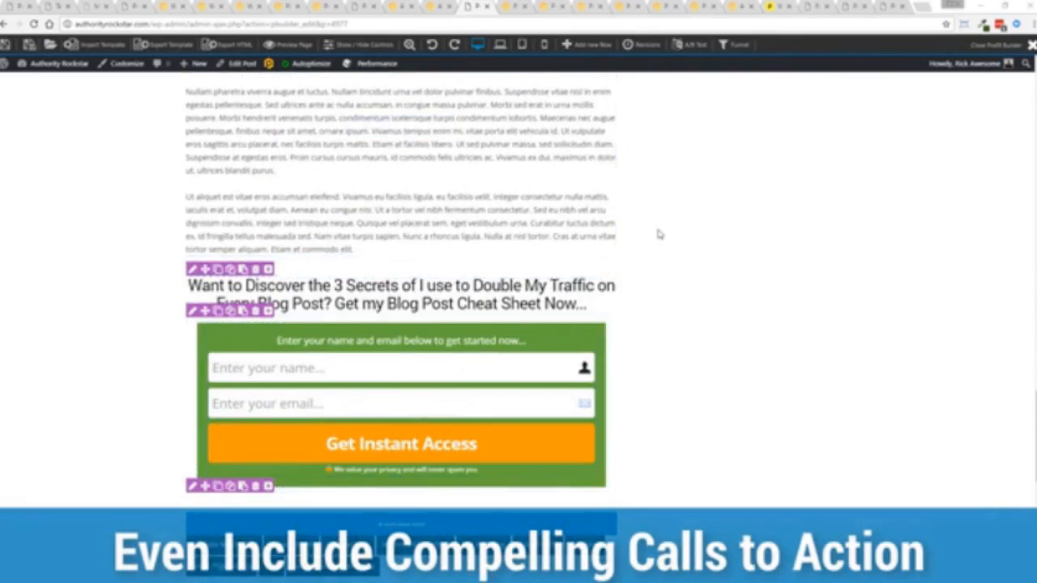
scroll("down", 3)
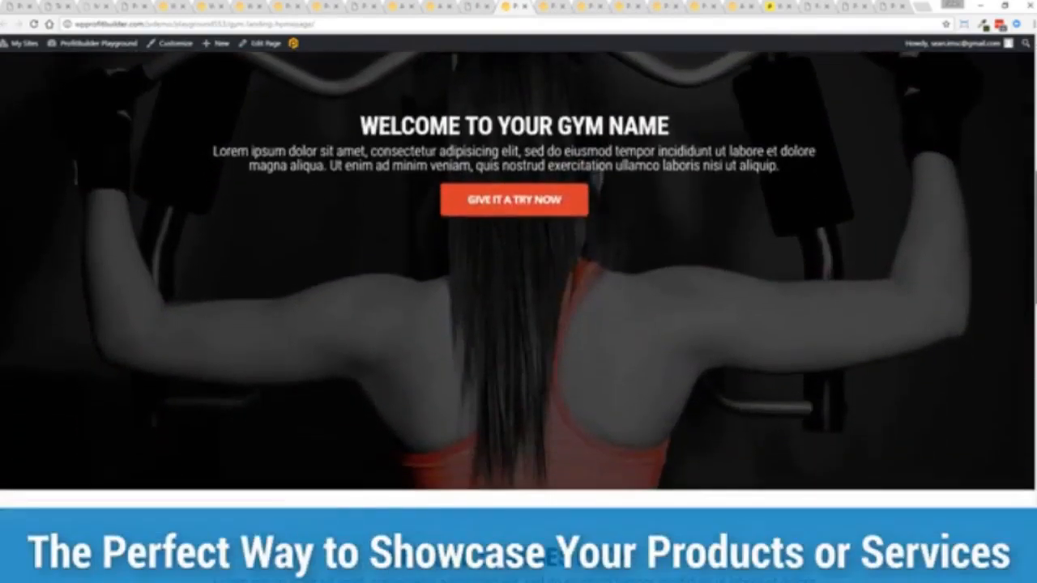
- Scroll through the gym landing page's classes, newsletter signup and $19.99 pricing sections
scroll("down", 3)
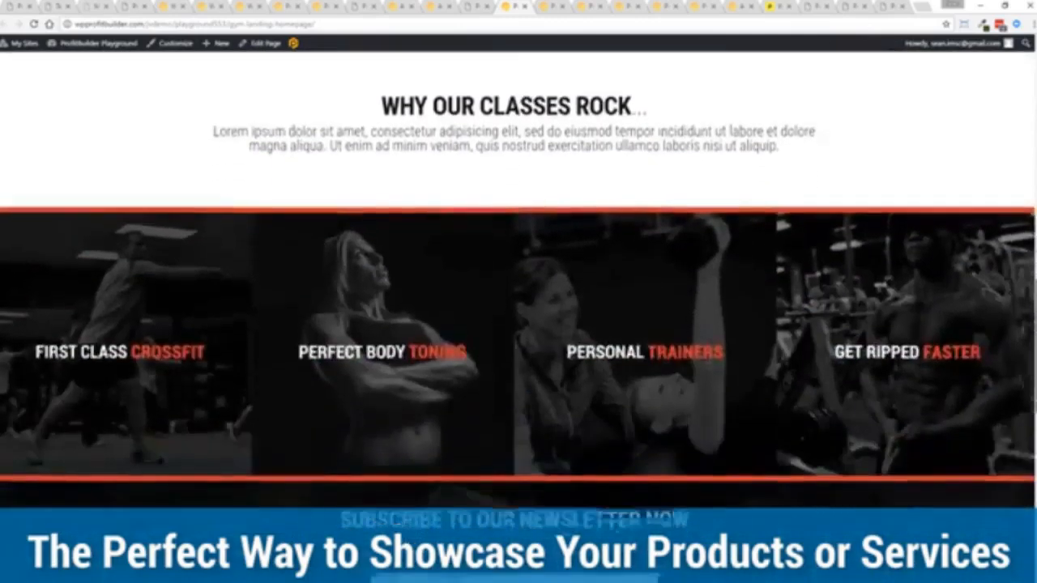
scroll("down", 3)
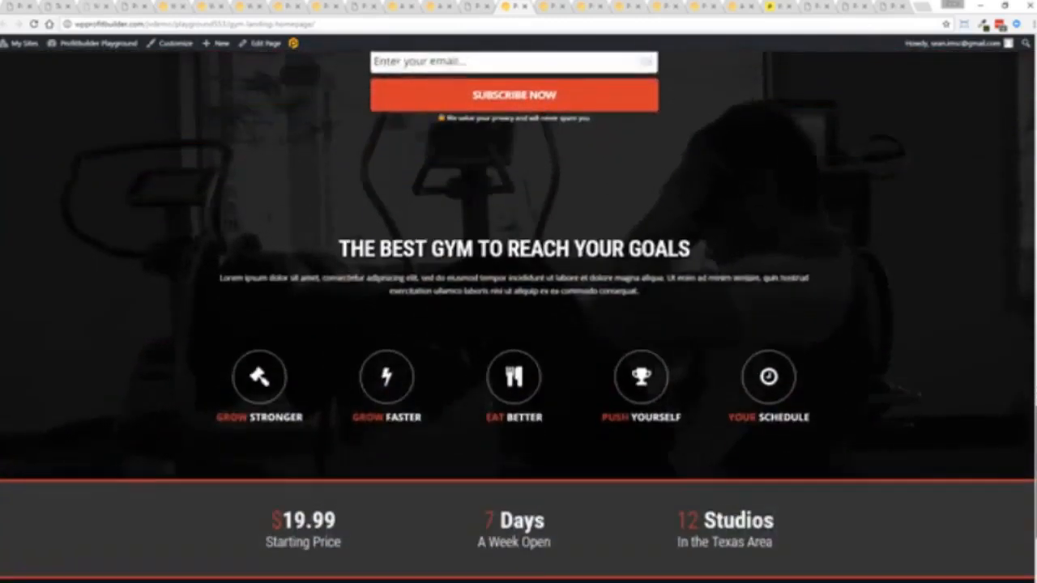
scroll("down", 3)
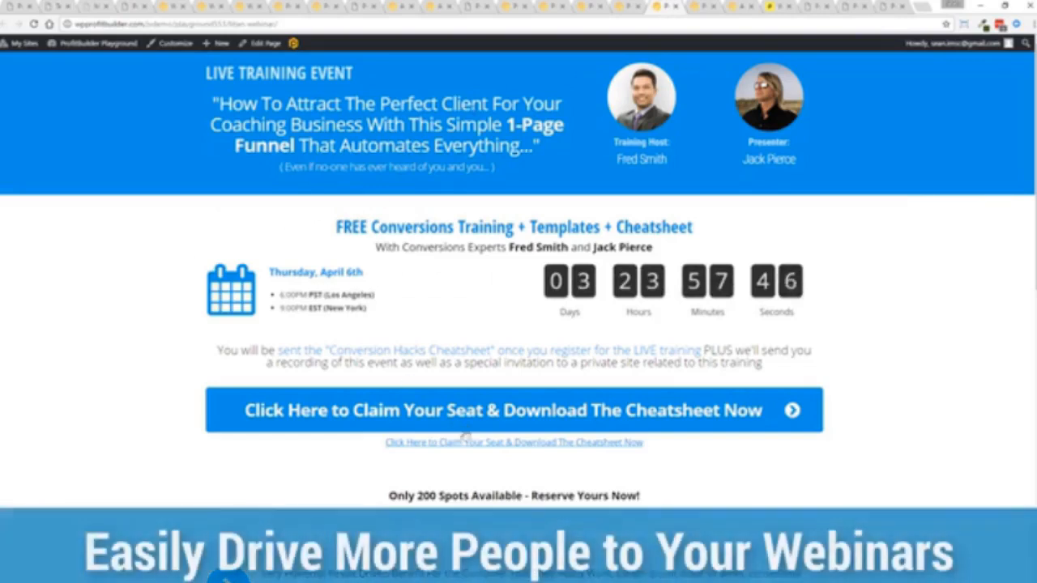
- Follow the 'Click Here to Claim Your Seat' link on the live training webinar page
left_click(513, 410)
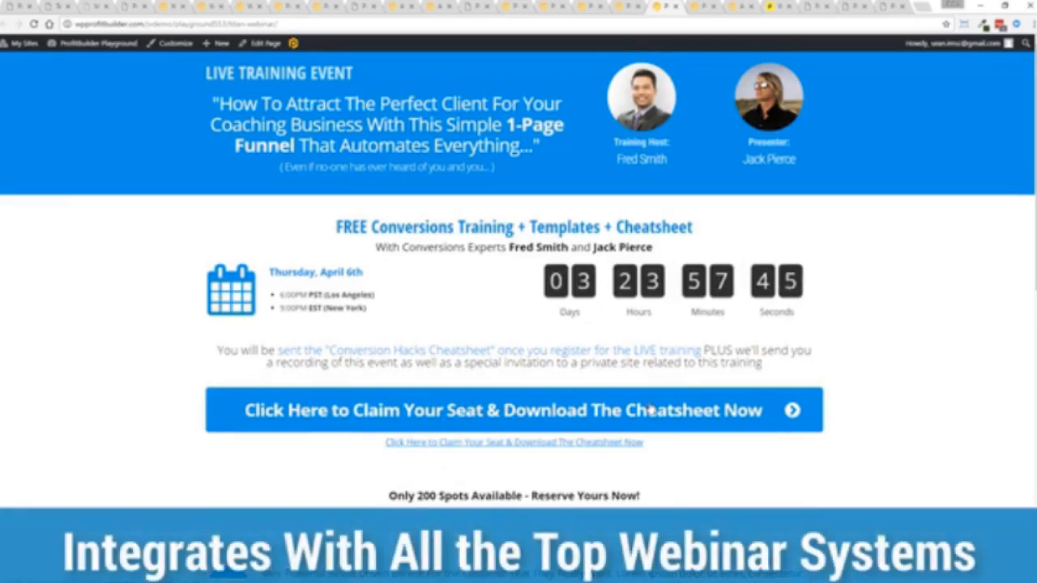
mouse_move(820, 292)
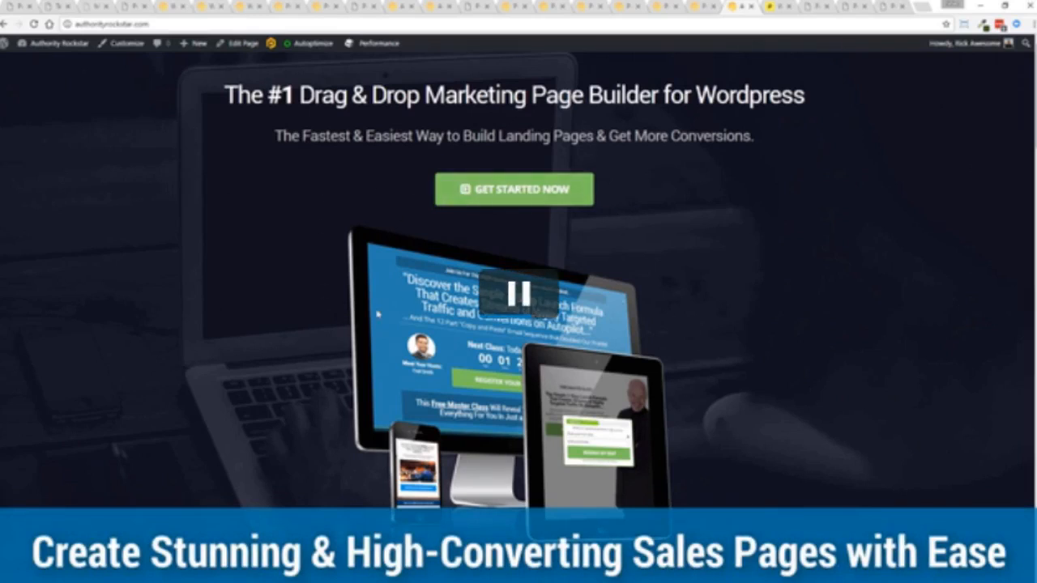
mouse_move(227, 326)
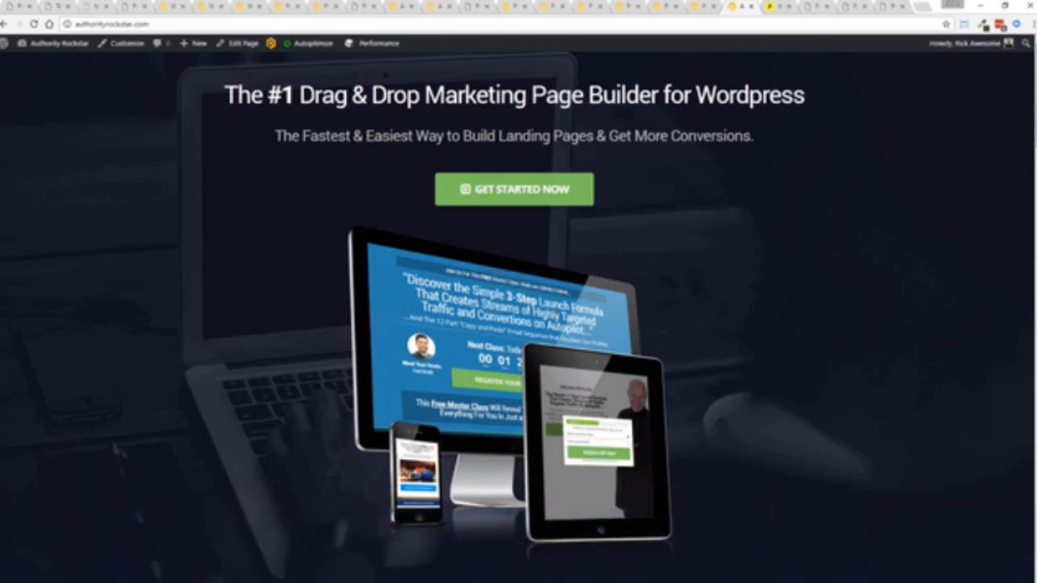
scroll("down", 3)
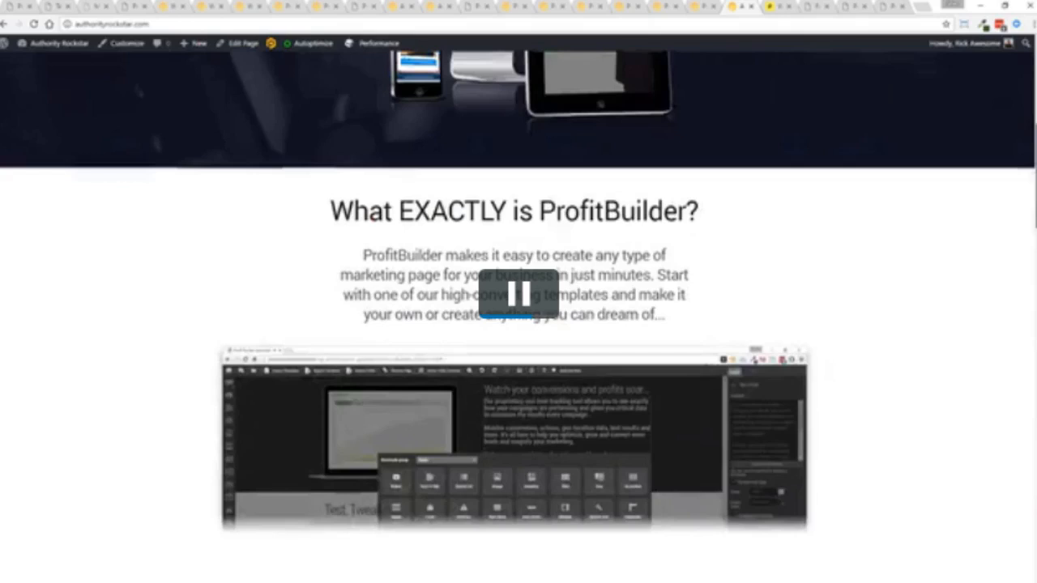
scroll("down", 3)
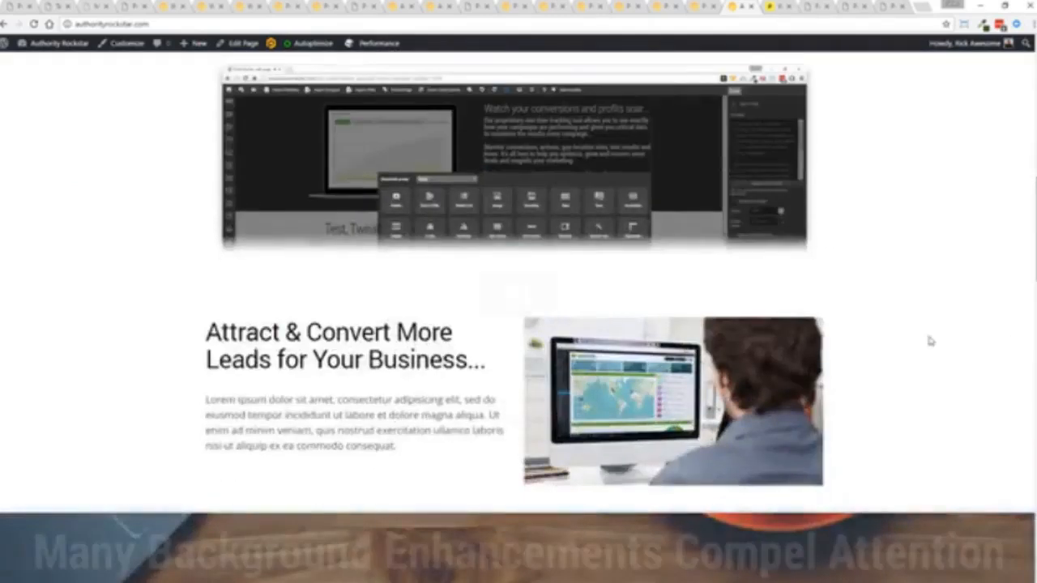
scroll("down", 3)
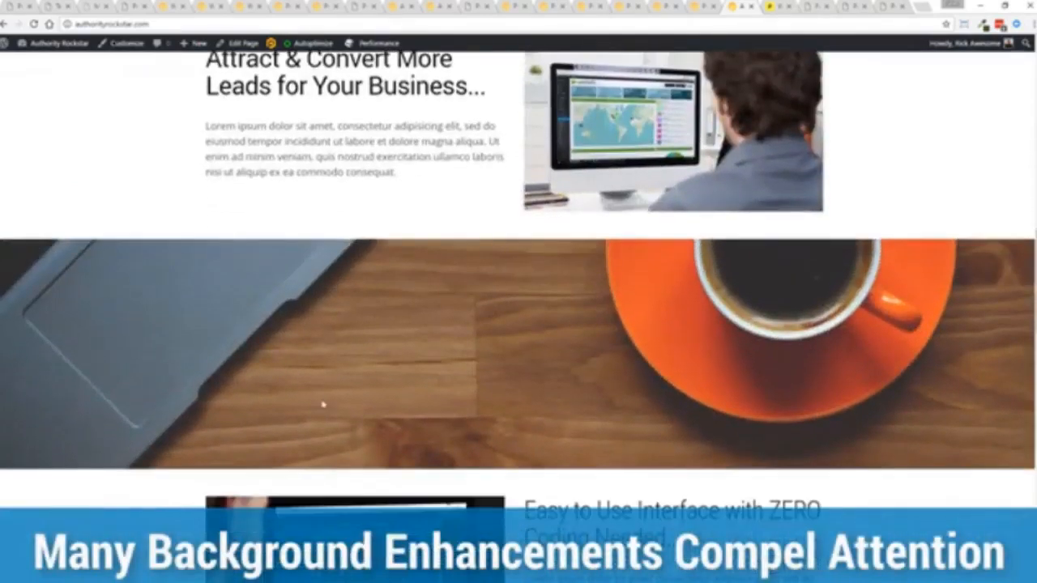
scroll("down", 3)
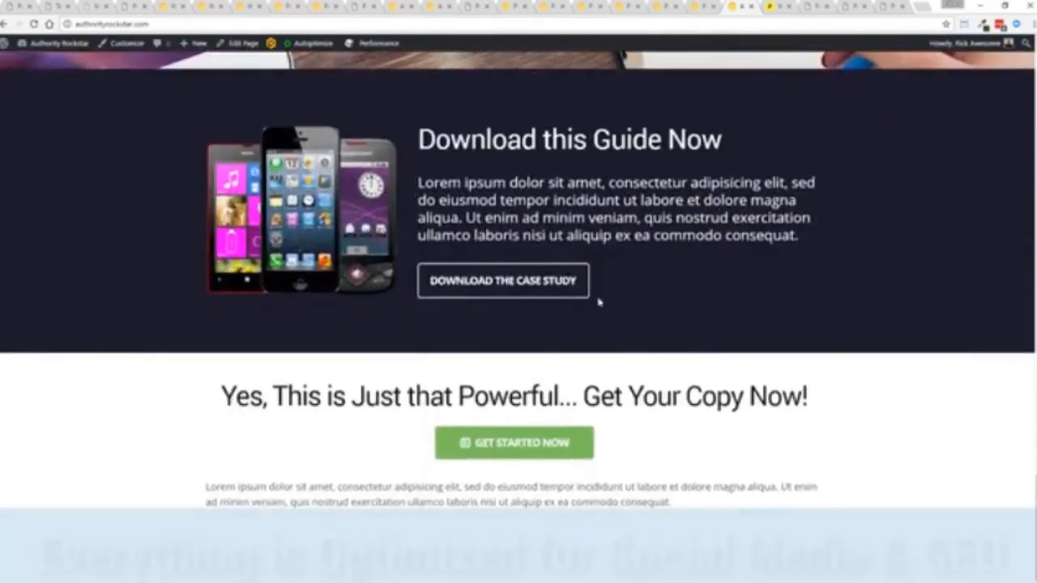
scroll("up", 3)
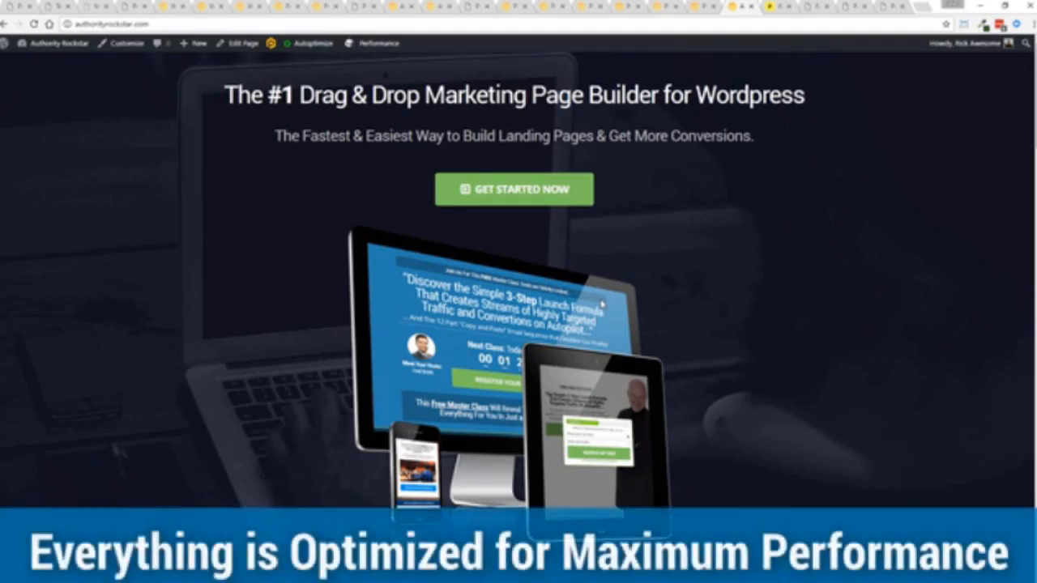
scroll("down", 3)
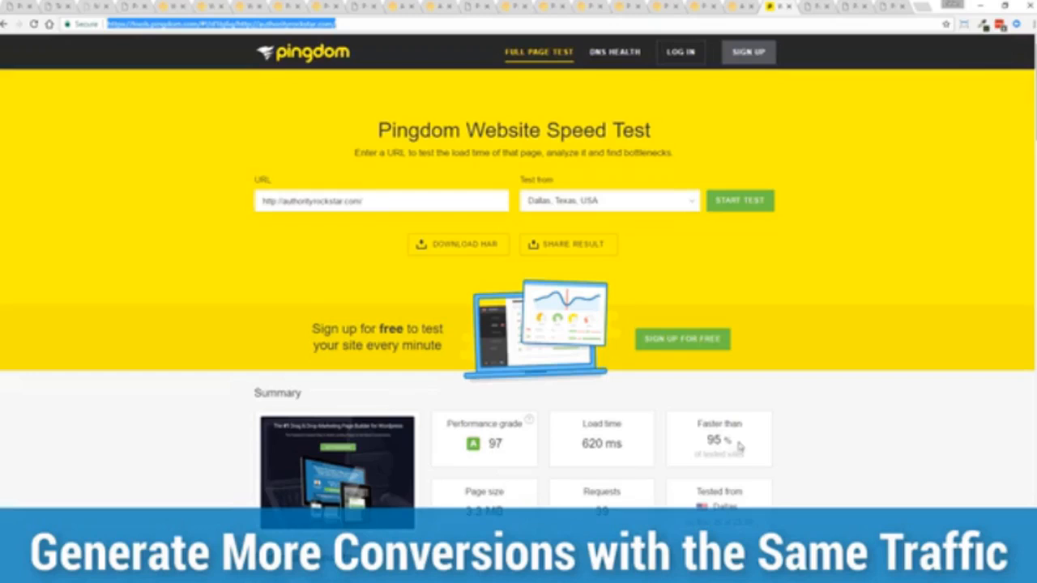
mouse_move(732, 444)
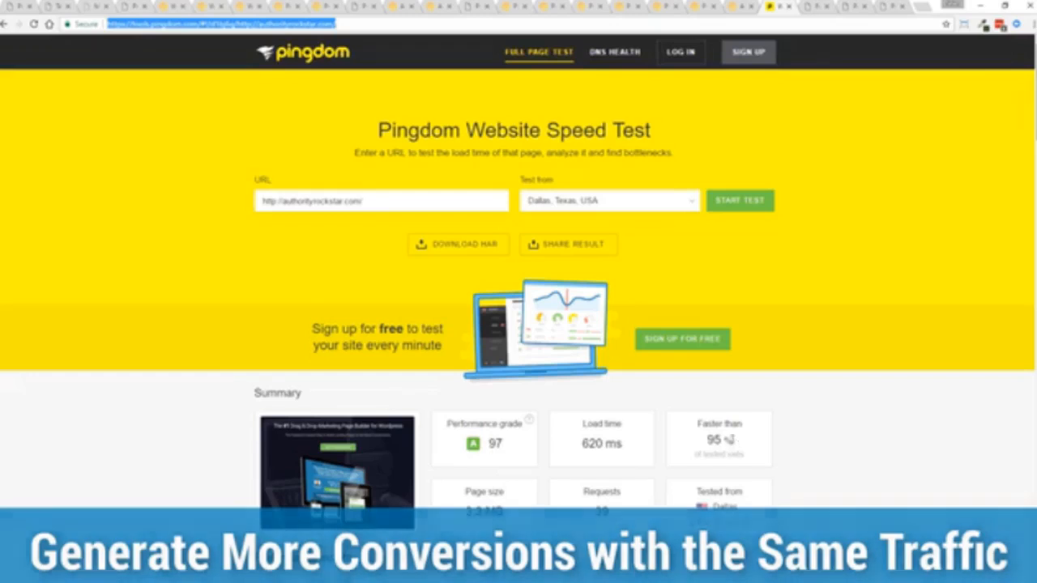
- Rerun the Pingdom speed test from Dallas, getting grade 97 and 791 ms load time
double_click(601, 444)
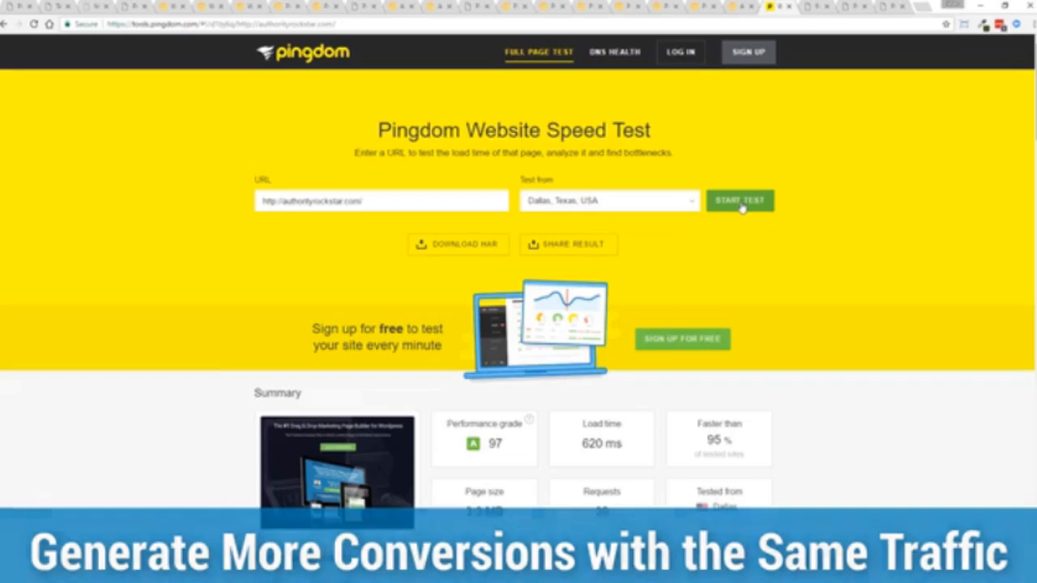
left_click(739, 201)
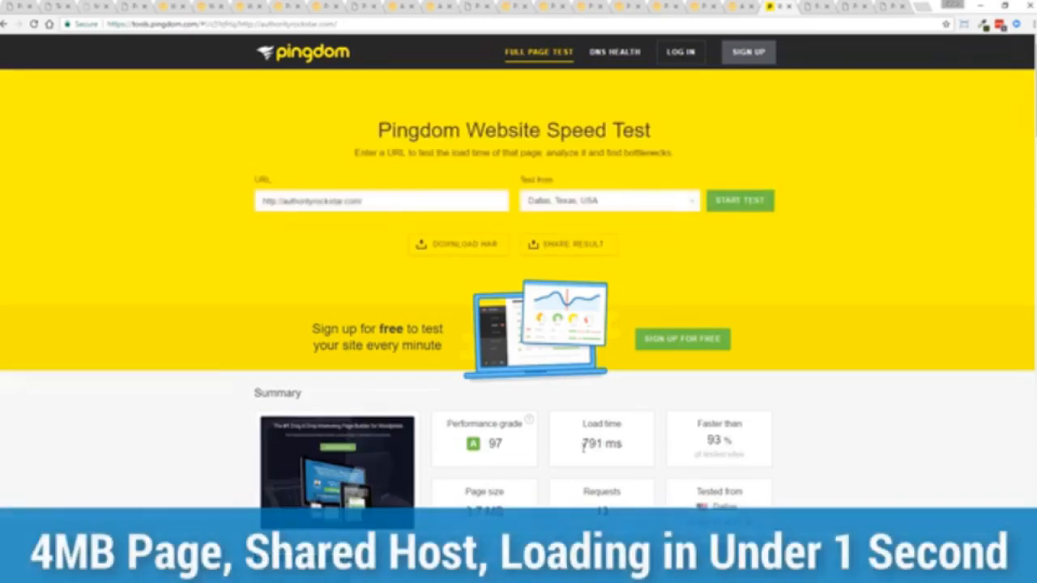
mouse_move(830, 369)
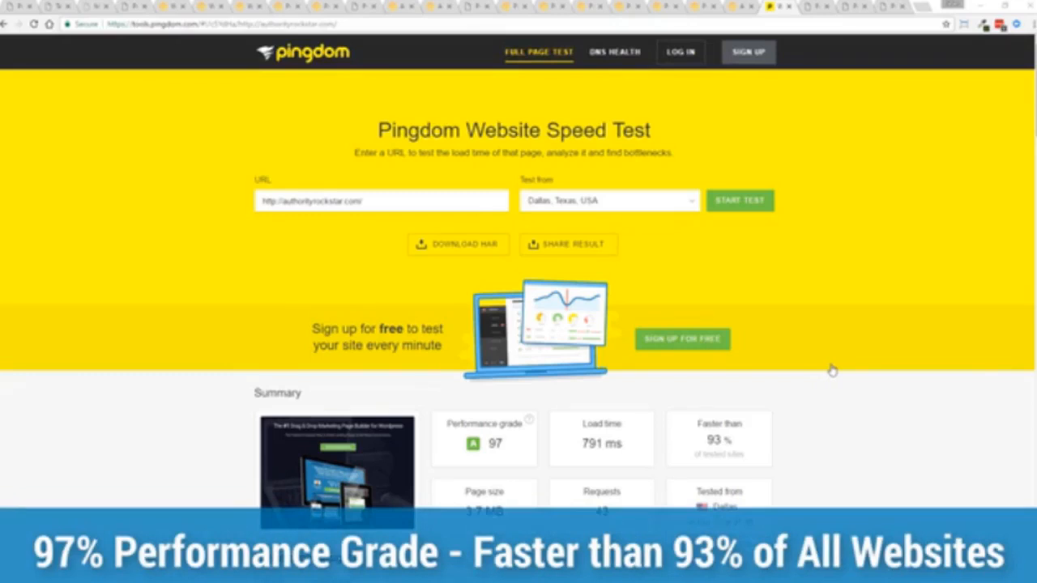
mouse_move(825, 356)
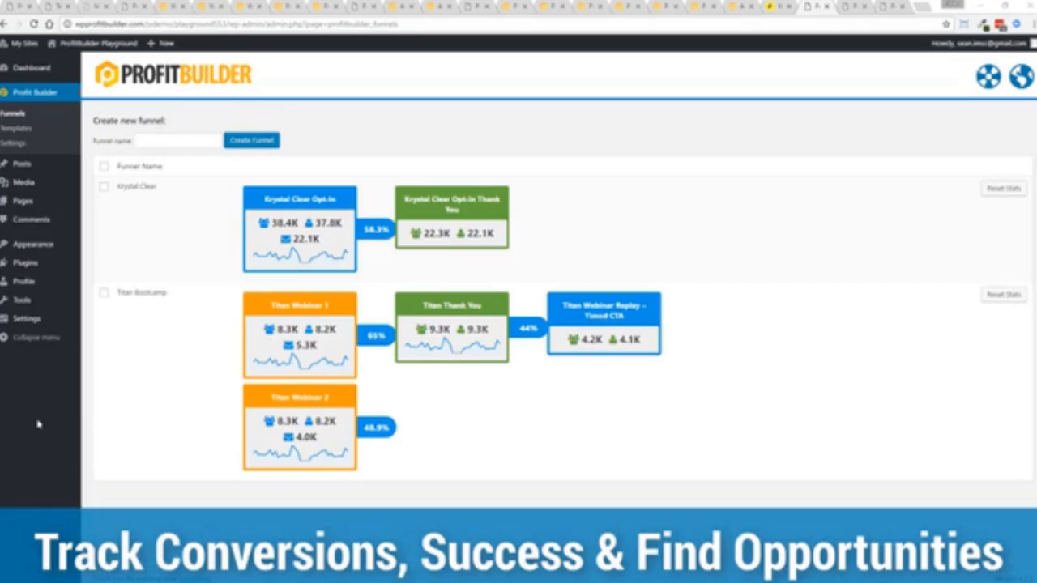
mouse_move(136, 187)
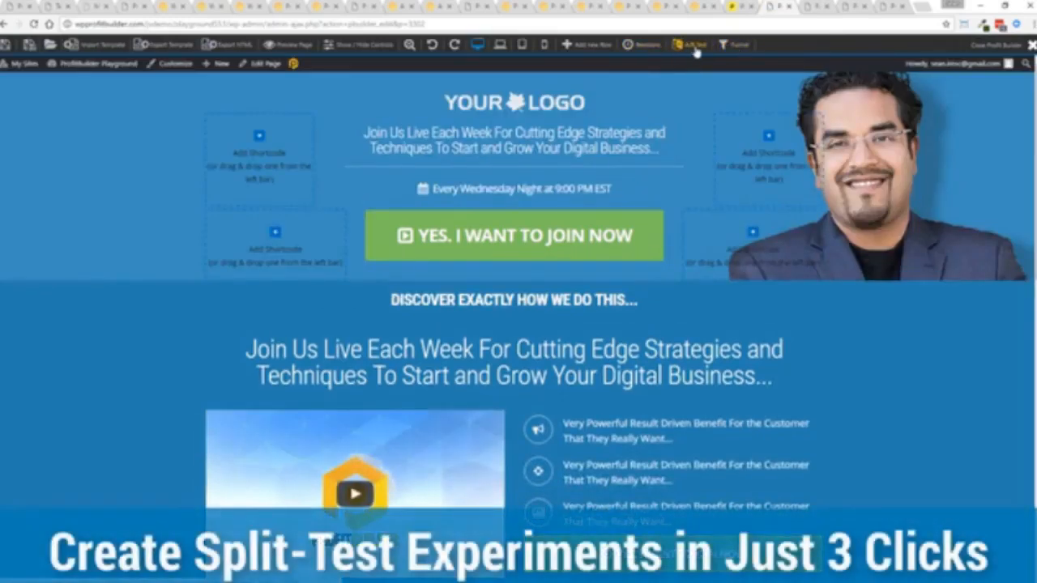
left_click(690, 45)
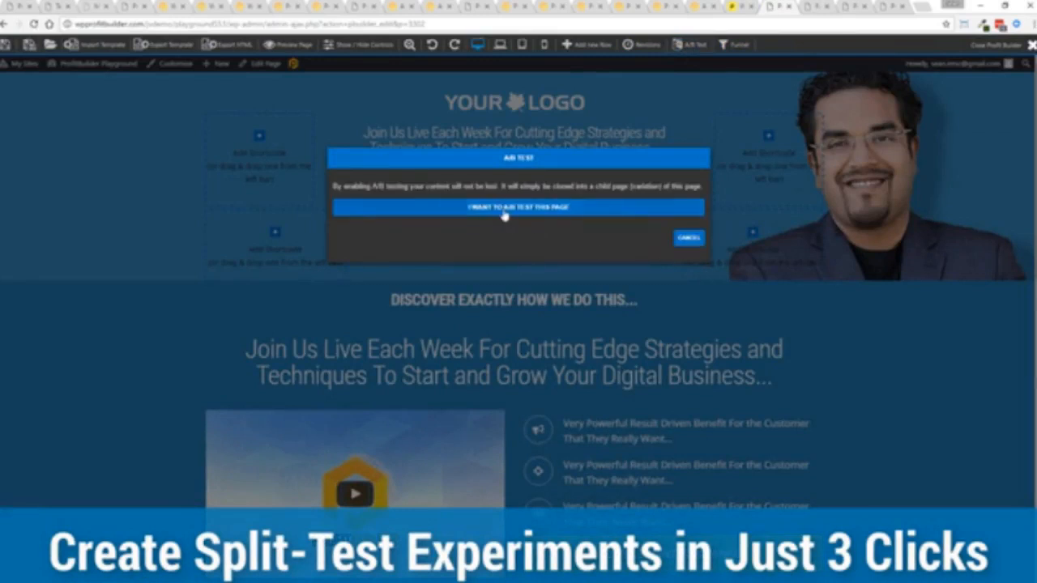
left_click(519, 207)
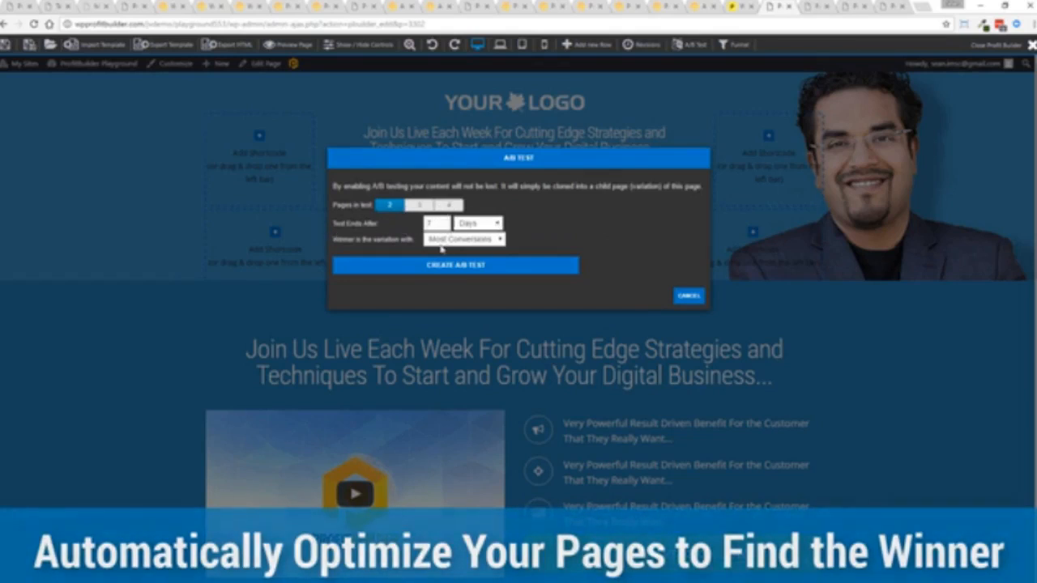
left_click(464, 238)
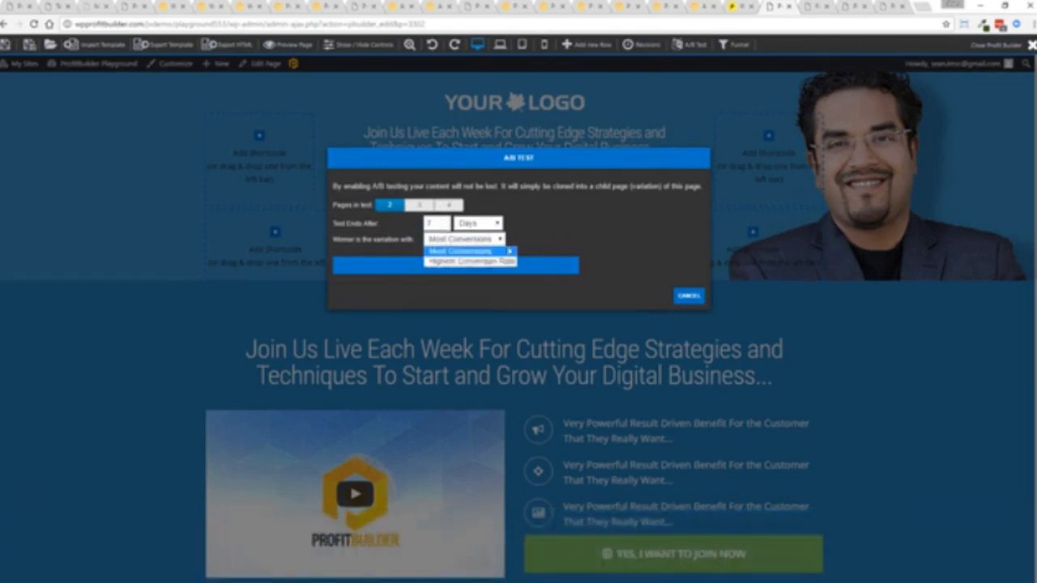
left_click(462, 250)
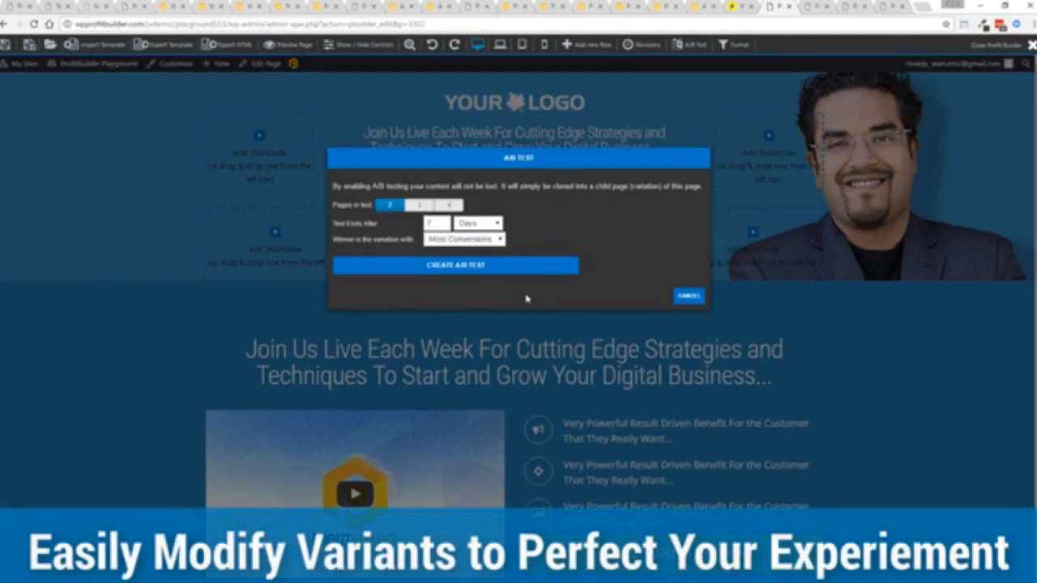
left_click(687, 295)
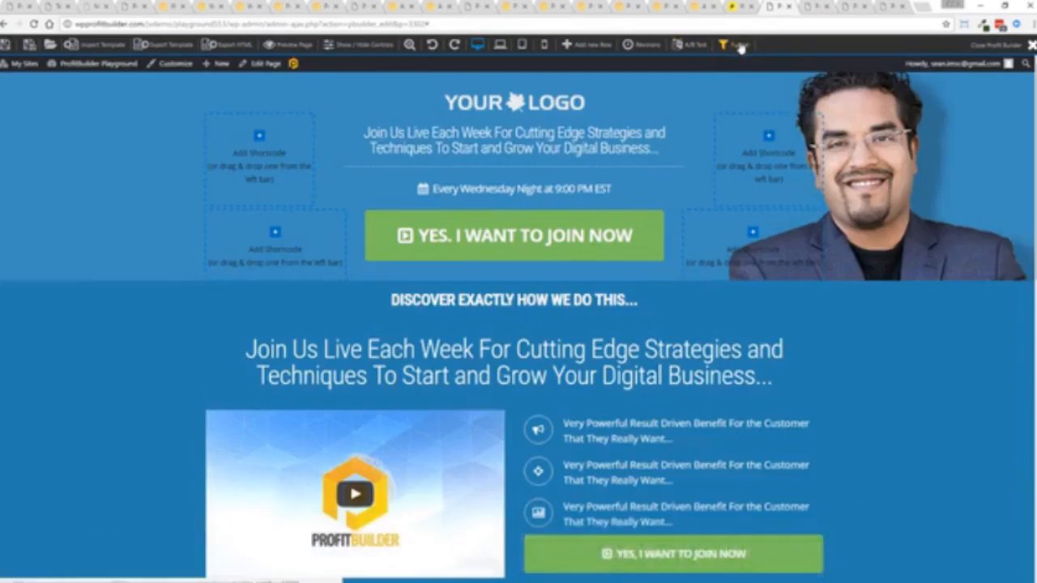
- Create a new funnel named 'Test' from the page's funnel manager
left_click(732, 45)
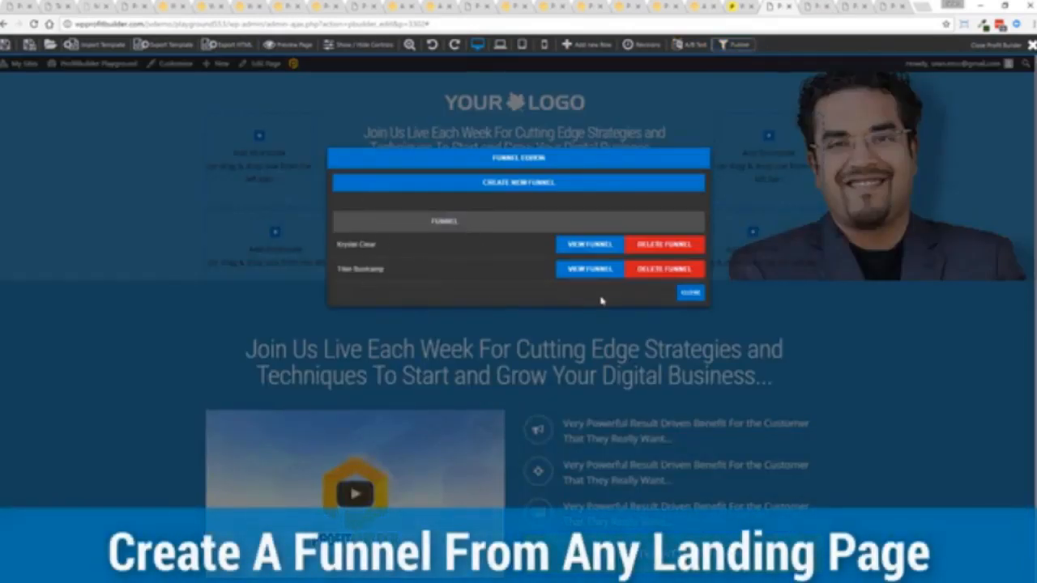
left_click(518, 181)
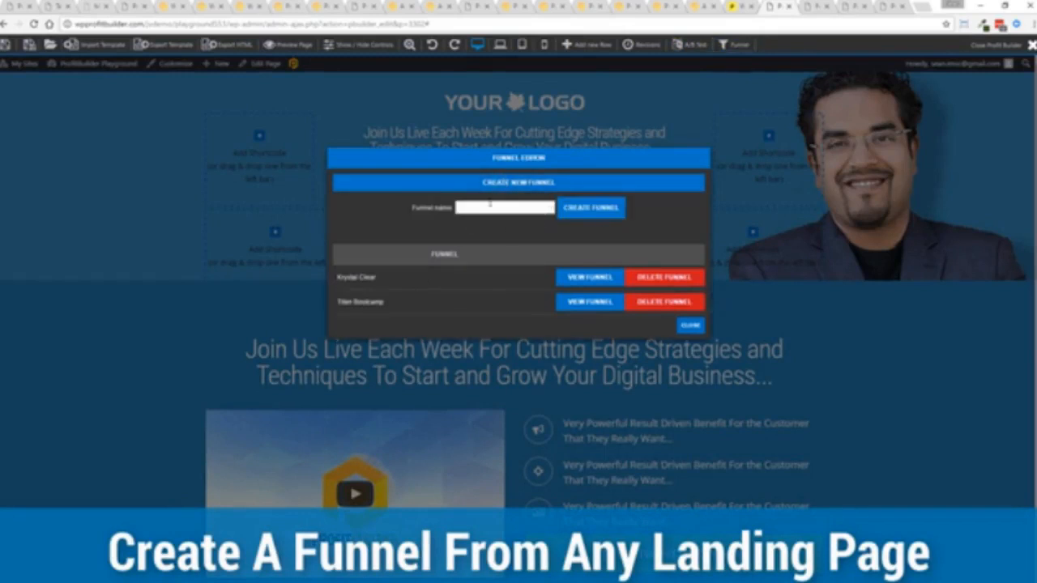
type("Test Funnel")
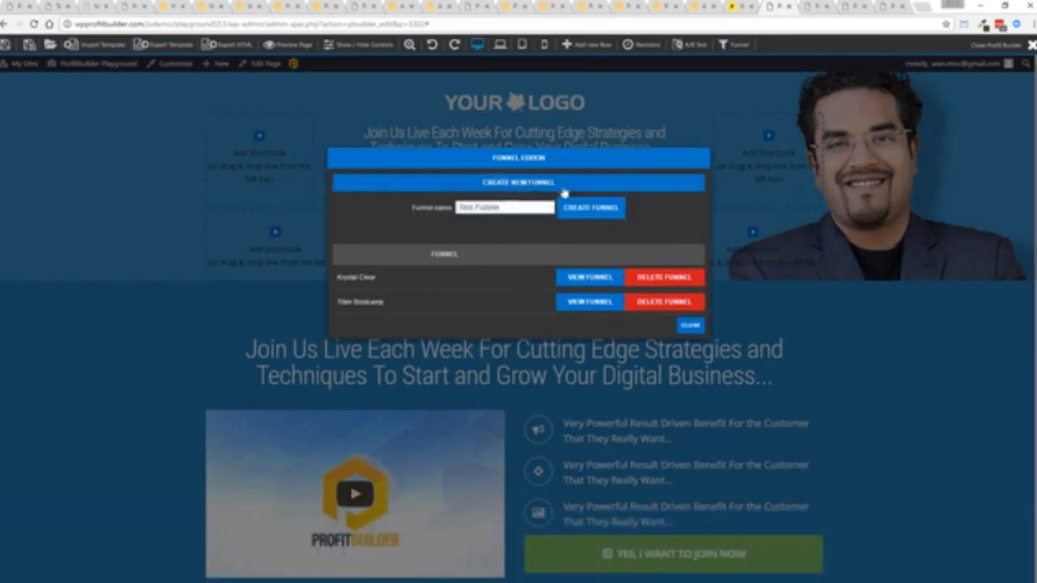
left_click(589, 207)
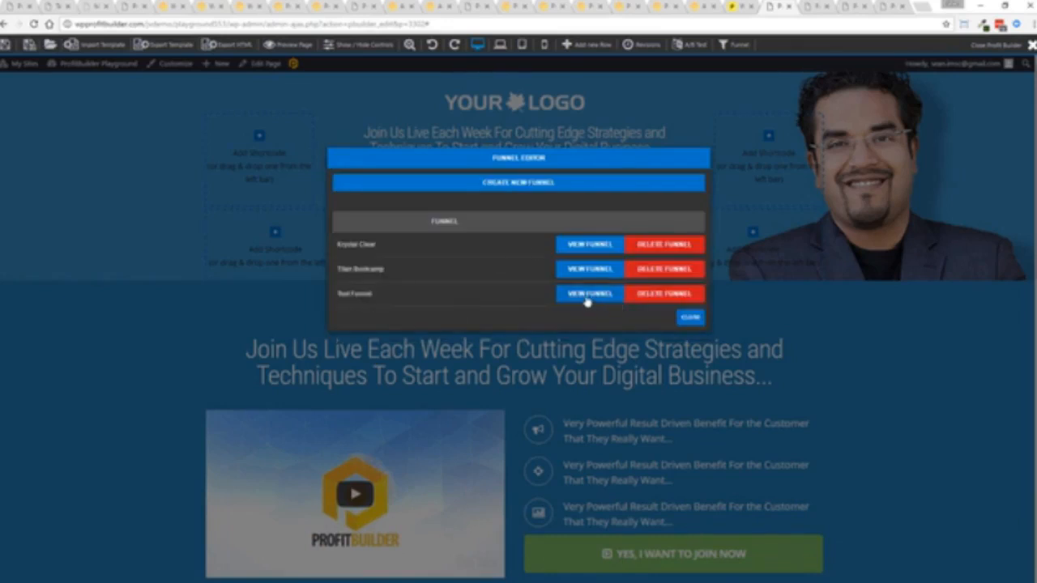
- View the Test Funnel's page list showing the webinar registration page, then close the manager
left_click(590, 293)
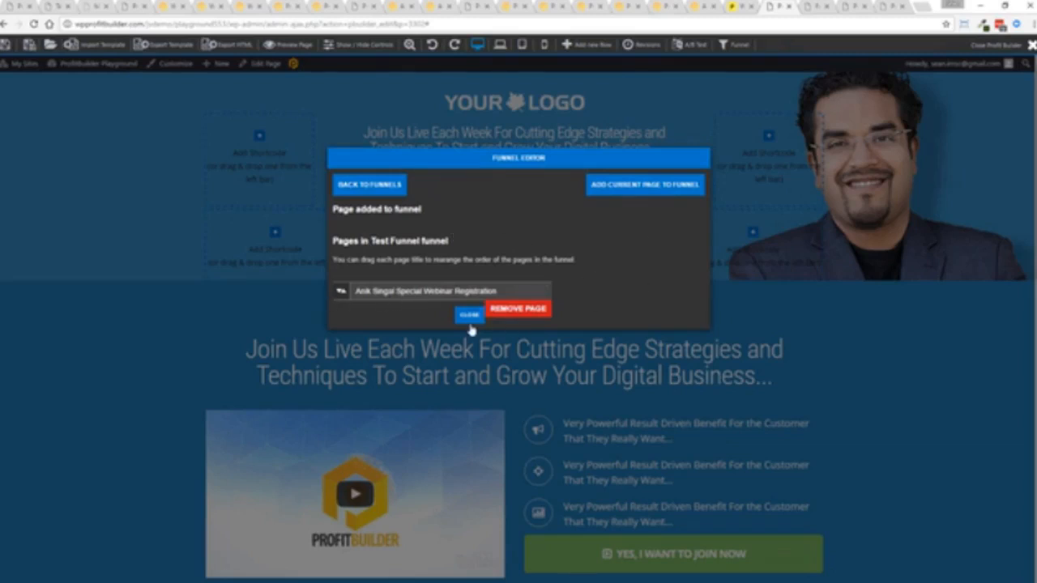
left_click(470, 314)
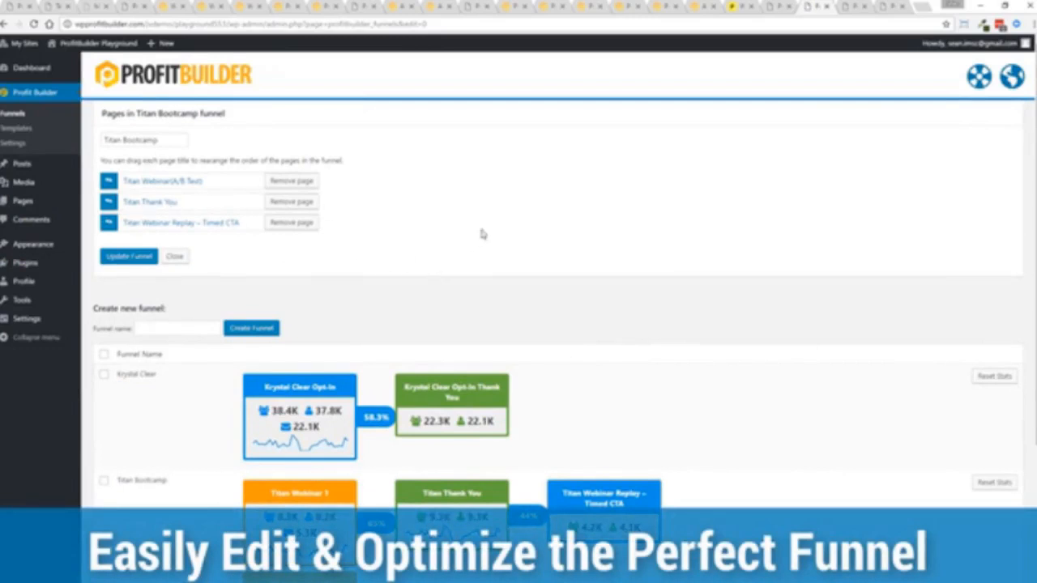
mouse_move(380, 246)
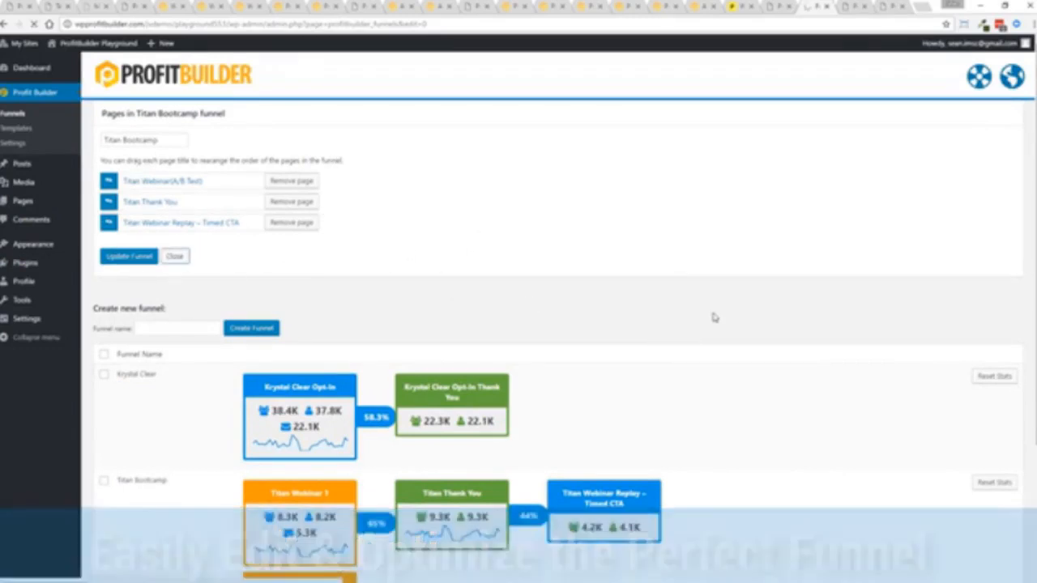
- Close the Titan Bootcamp funnel editor and return to the site's Pages list
left_click(175, 256)
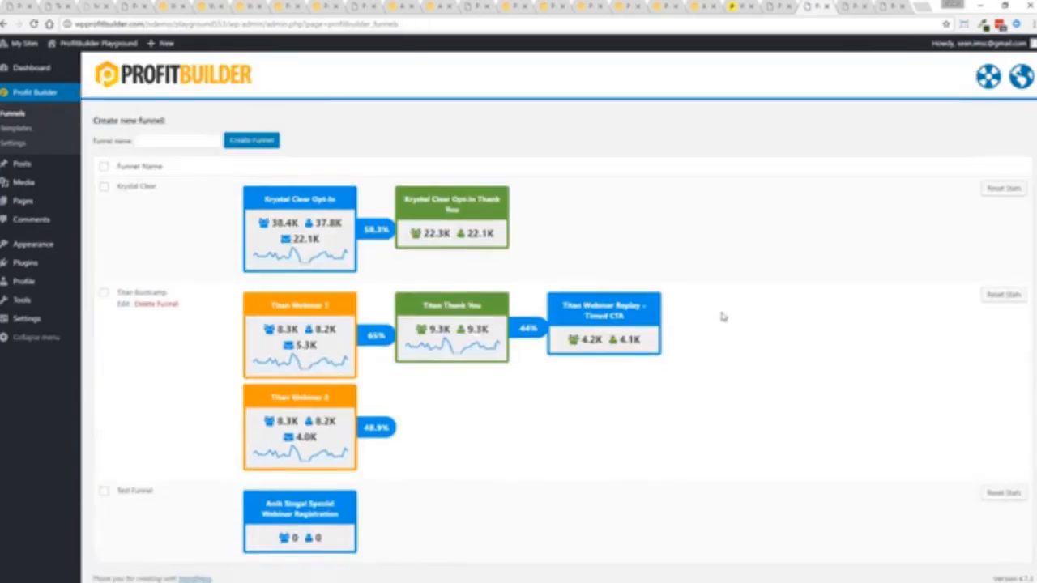
left_click(23, 148)
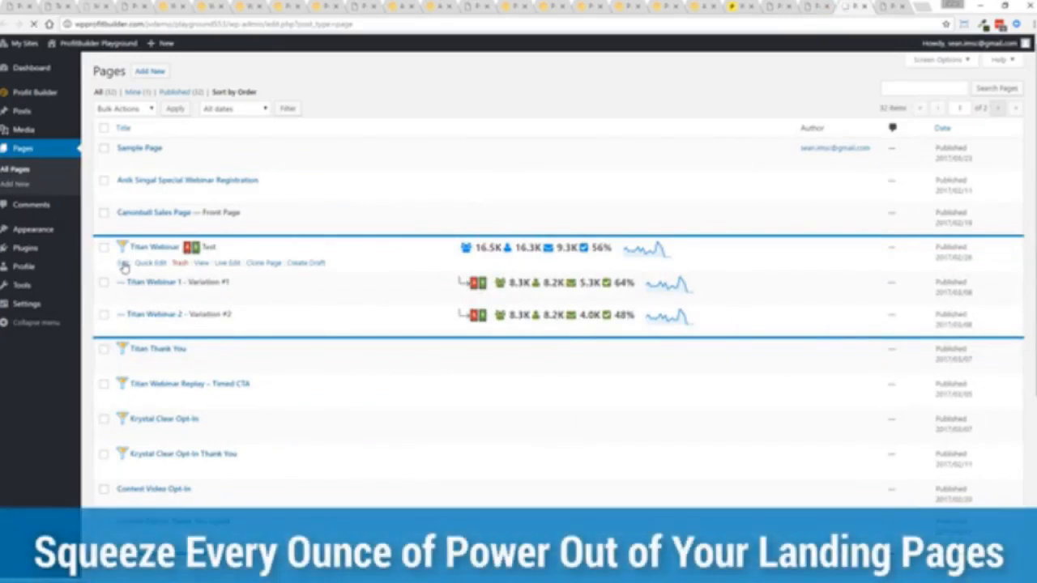
- Edit Titan Webinar and review its A/B test box, Variation 1 leading at 64% conversions
left_click(143, 263)
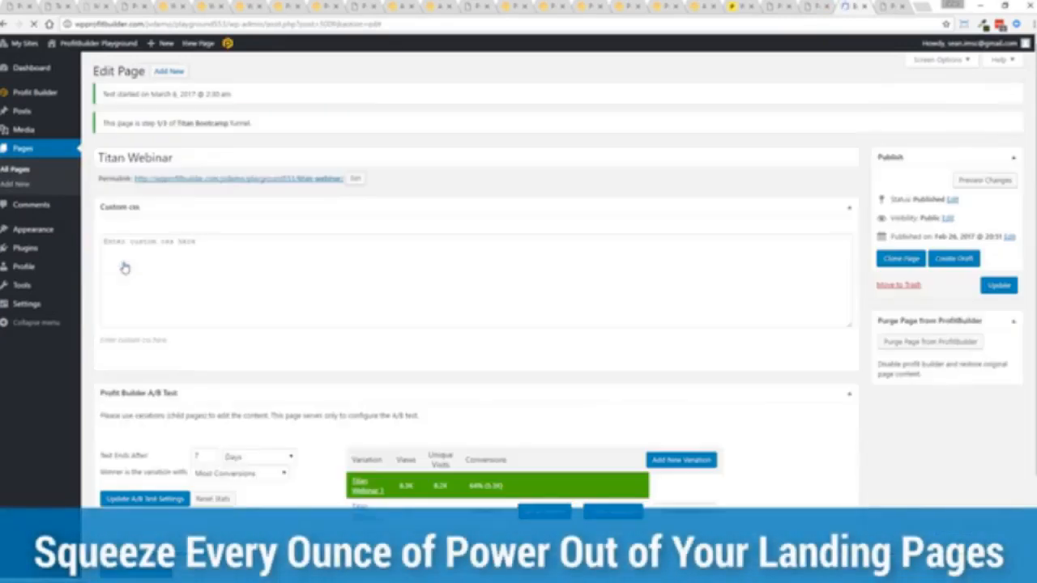
scroll("down", 3)
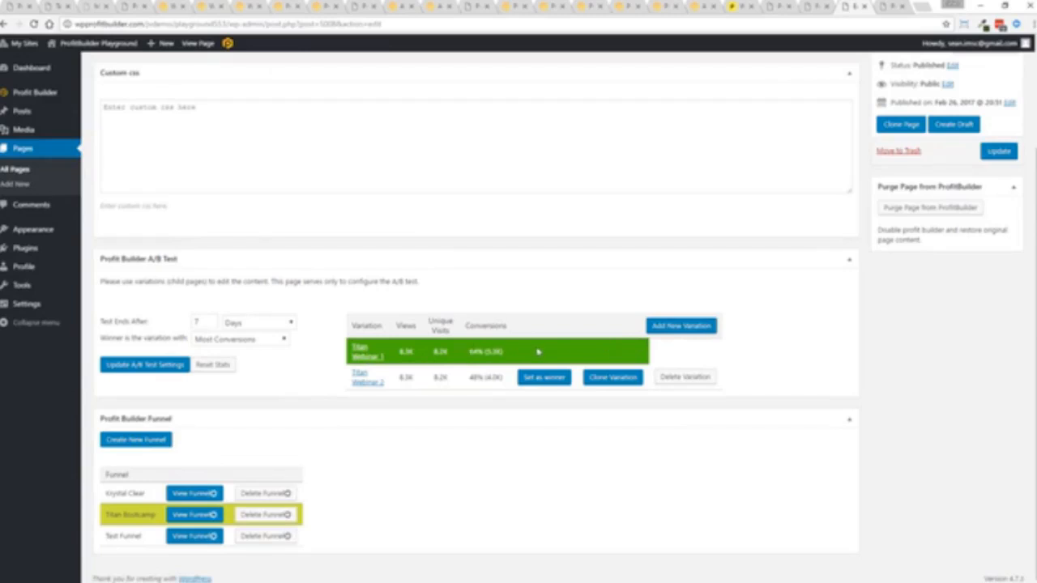
mouse_move(541, 349)
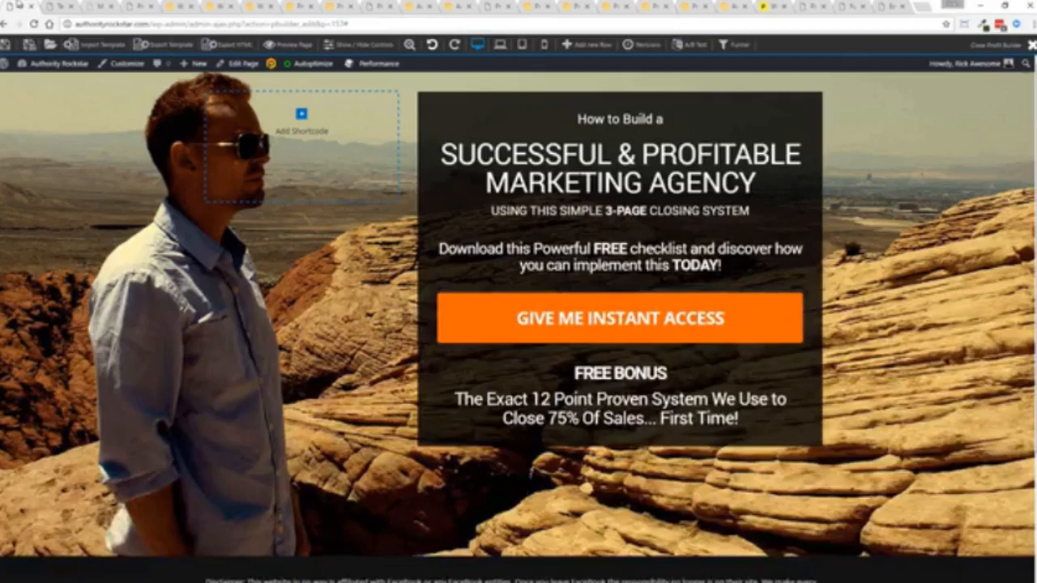
left_click(55, 65)
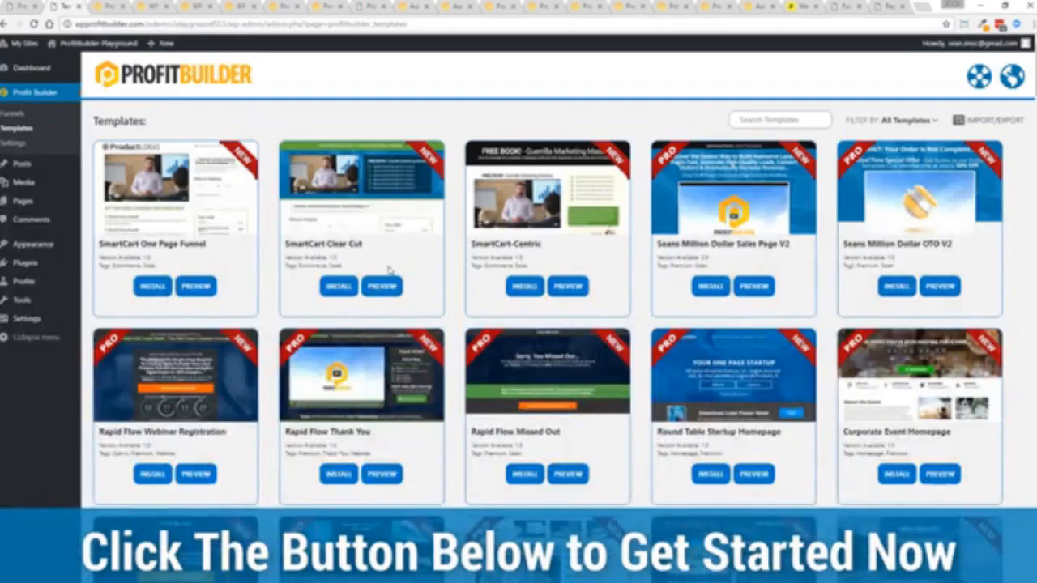
- Scroll the template grid past SmartCart One Page Funnel and Rapid Flow Webinar Registration
scroll("down", 3)
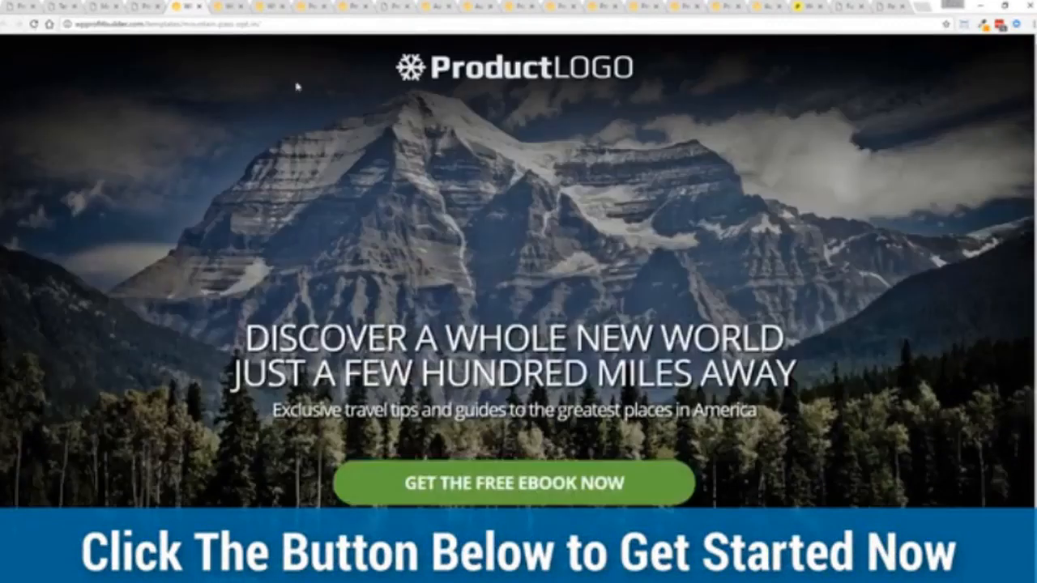
mouse_move(143, 219)
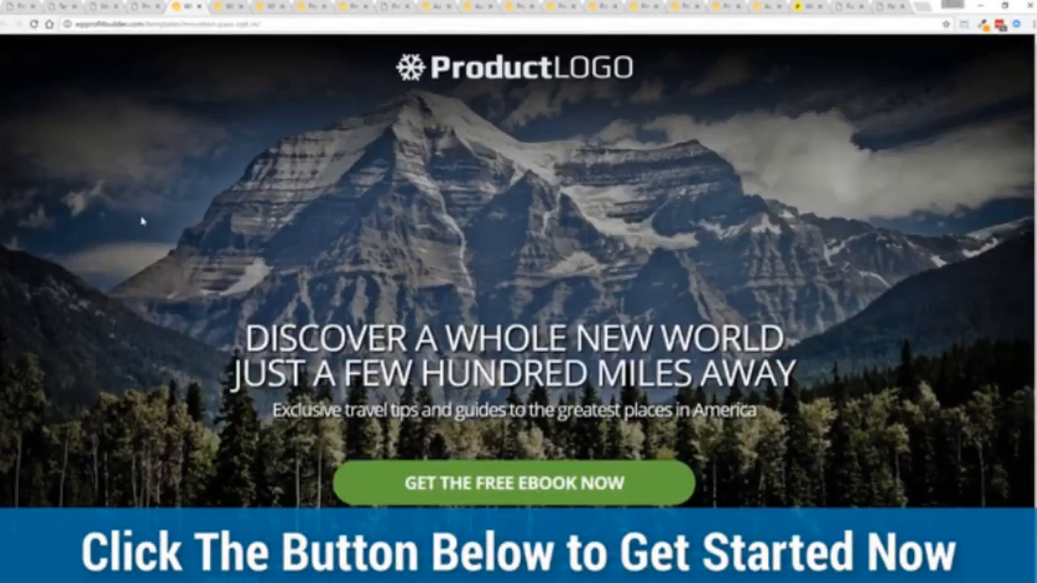
mouse_move(874, 370)
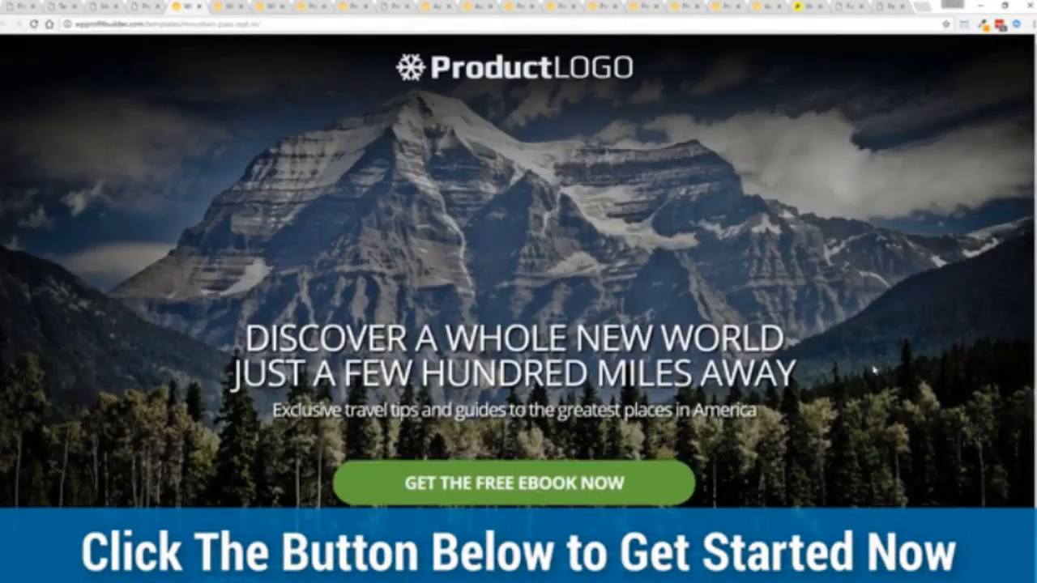